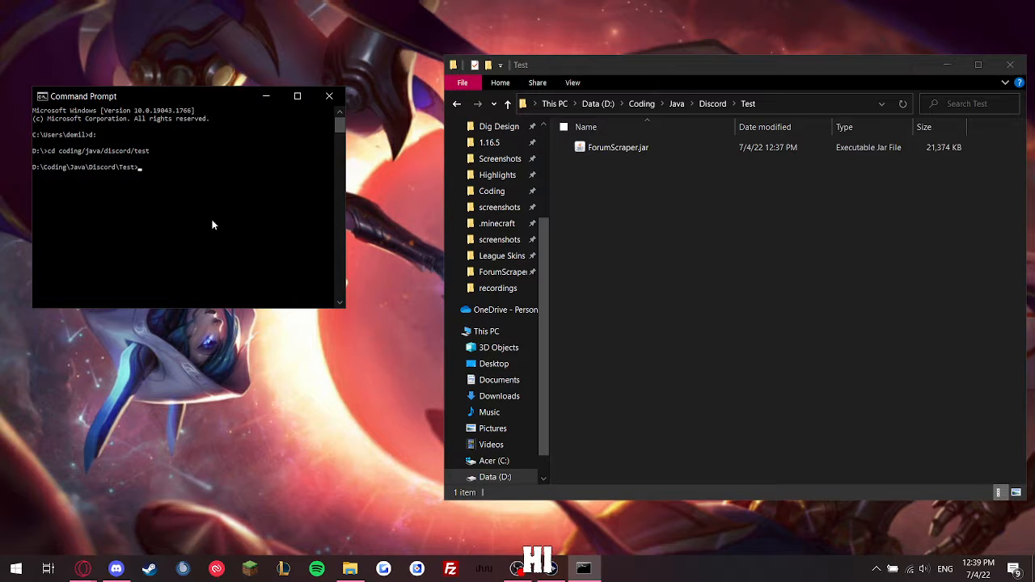
Run ForumScraper.jar with headless mode true and prefix '?', then select the new files folder.
type("java -jar")
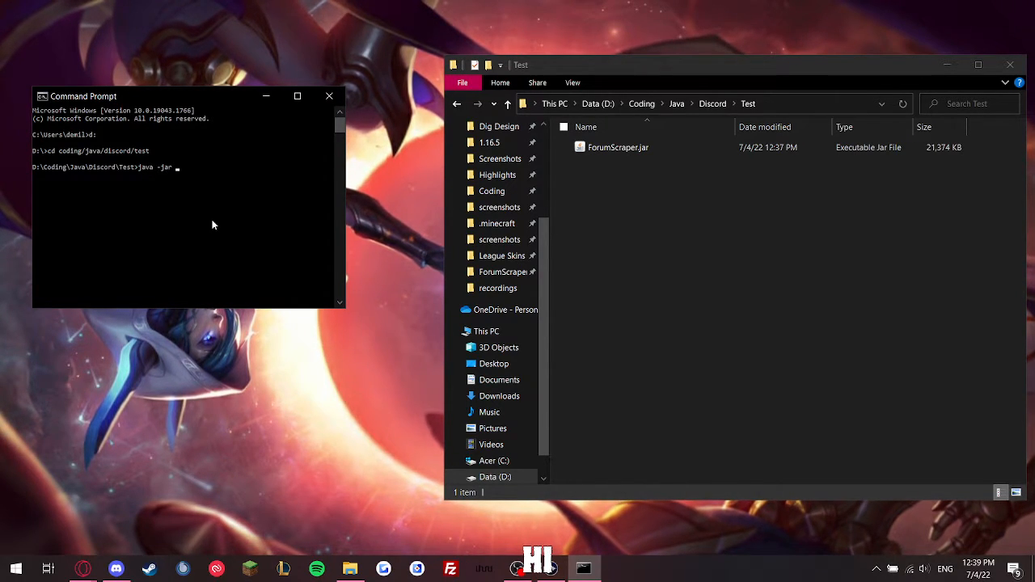
type("ForumScraper.jar")
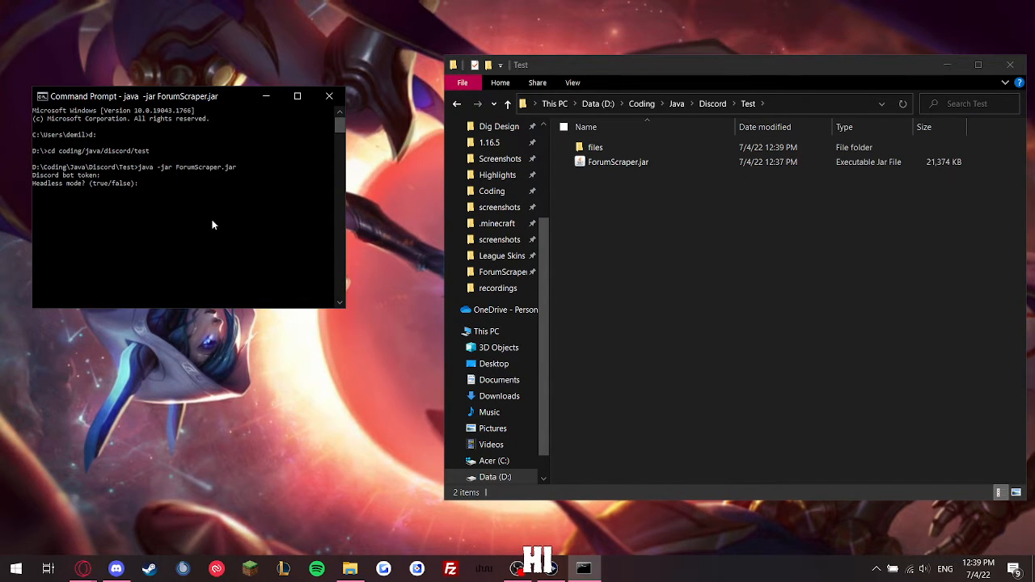
type("true")
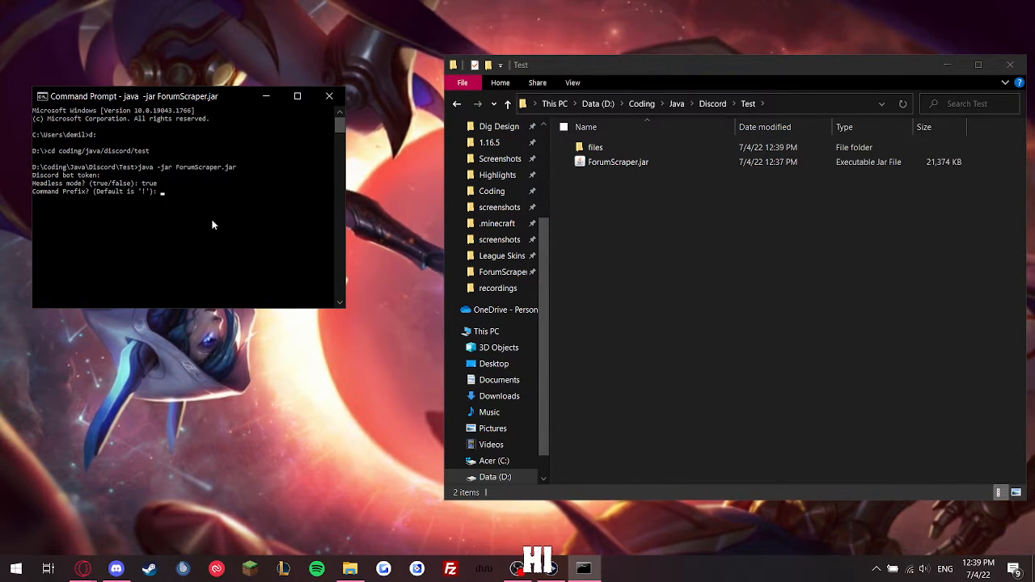
type("?")
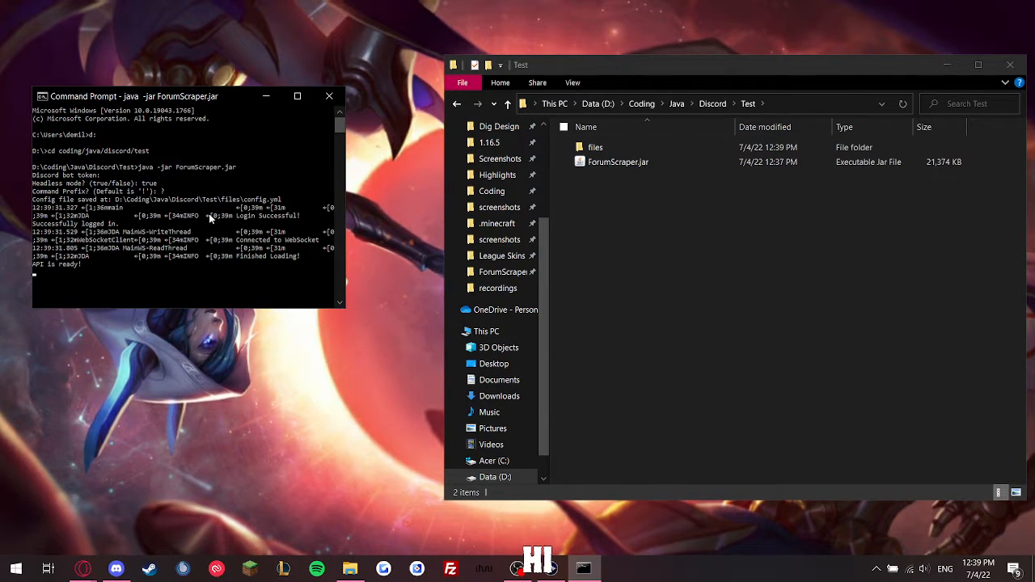
mouse_move(136, 280)
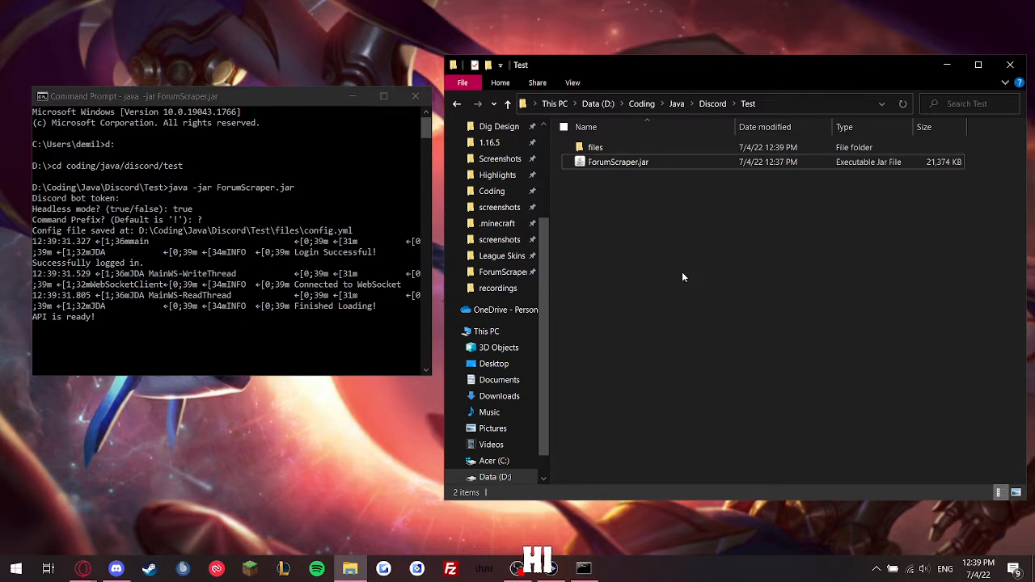
left_click(596, 147)
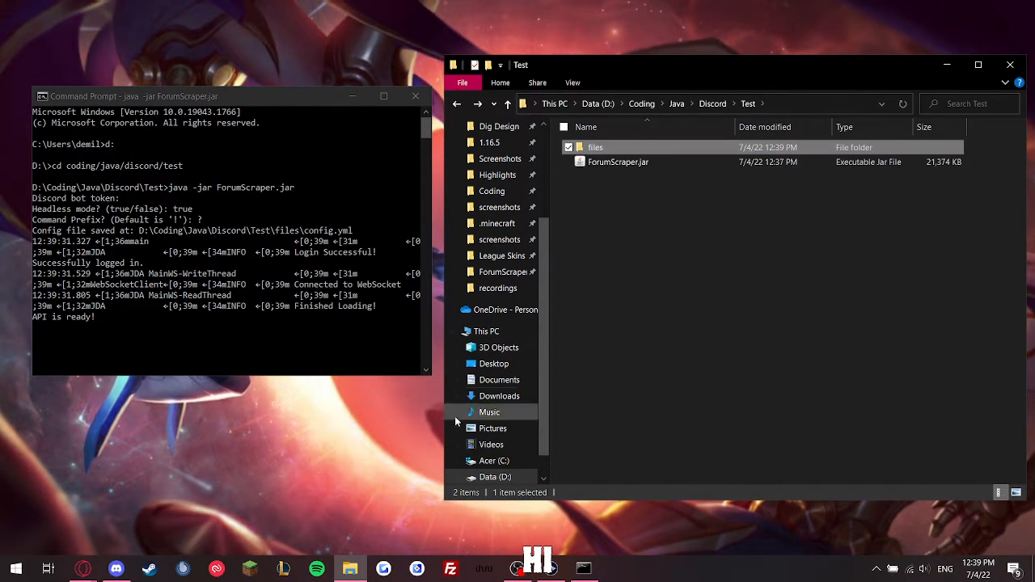
Bring up Discord and check the ForumScraper bot's profile in the member list.
left_click(116, 568)
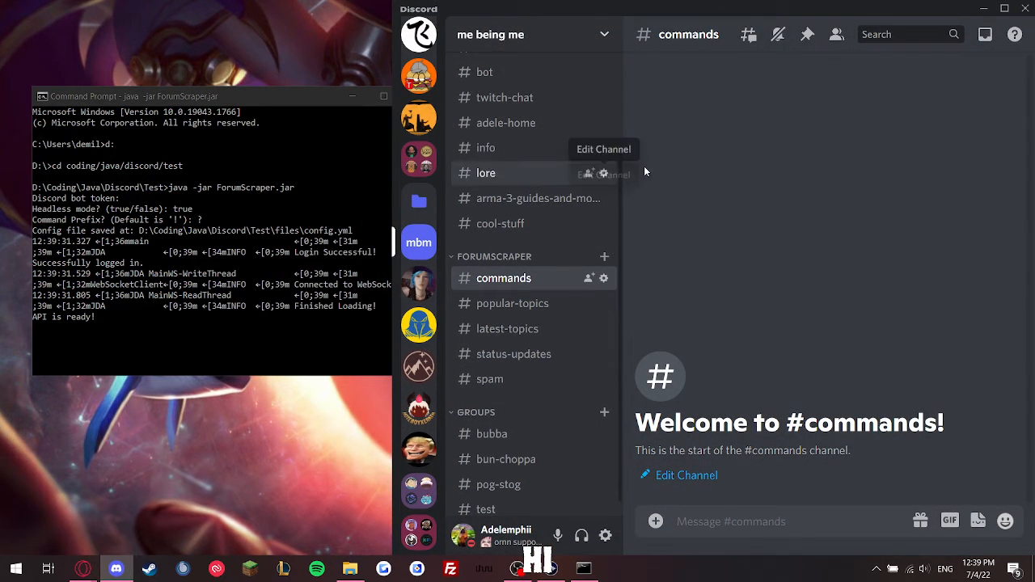
left_click(836, 34)
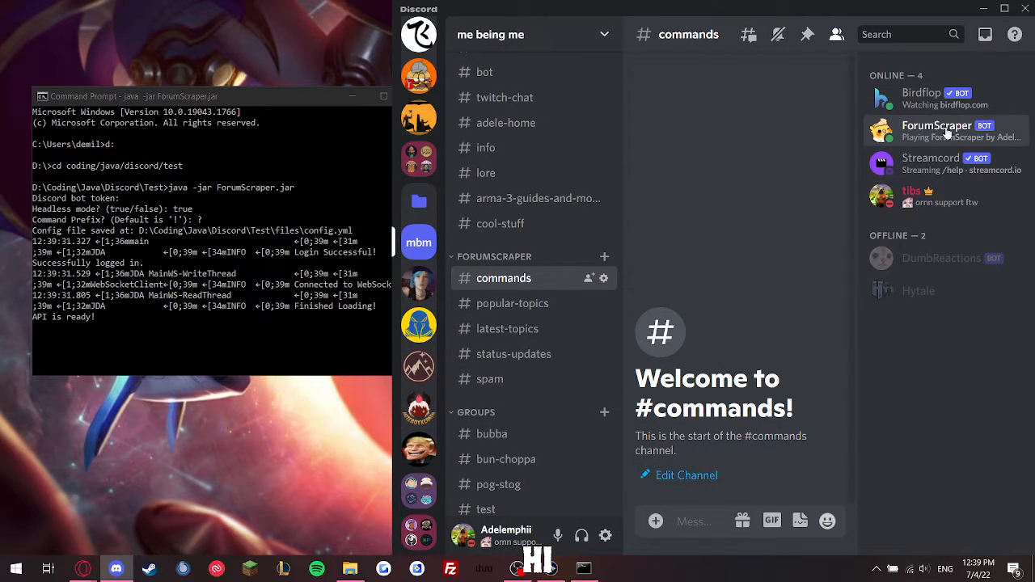
left_click(937, 129)
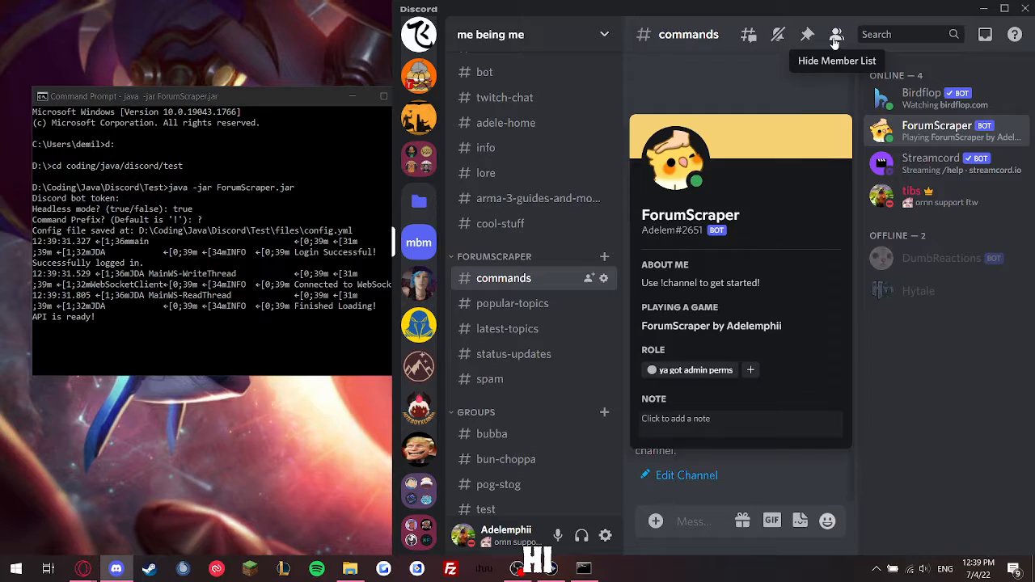
left_click(836, 34)
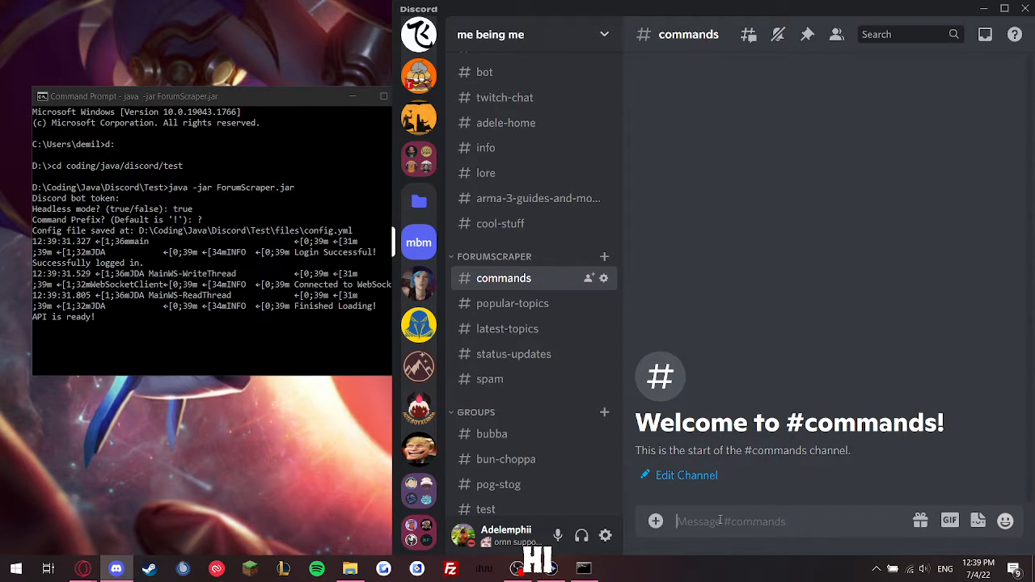
type("!channels")
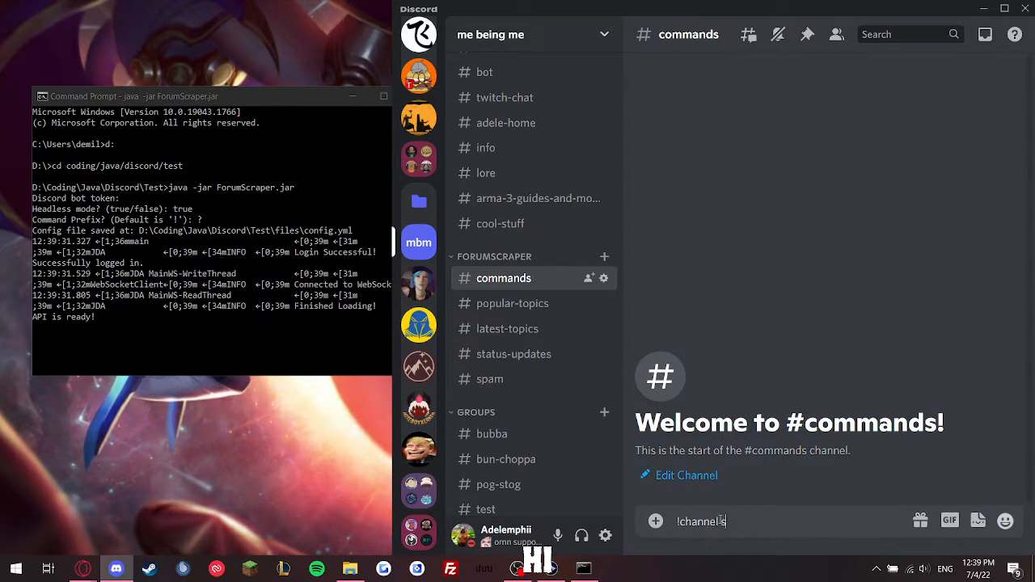
type("set <")
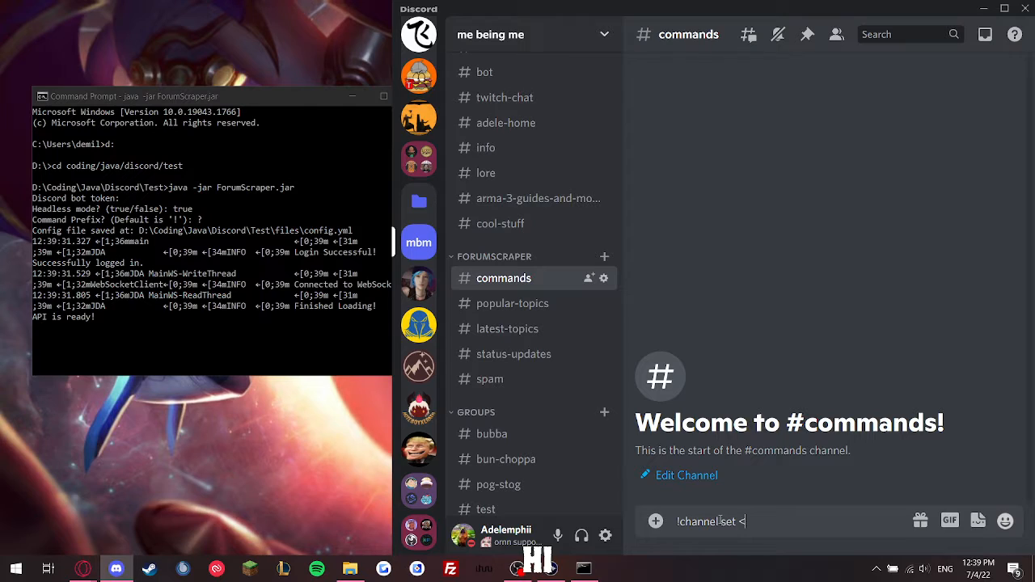
type("popular_topics")
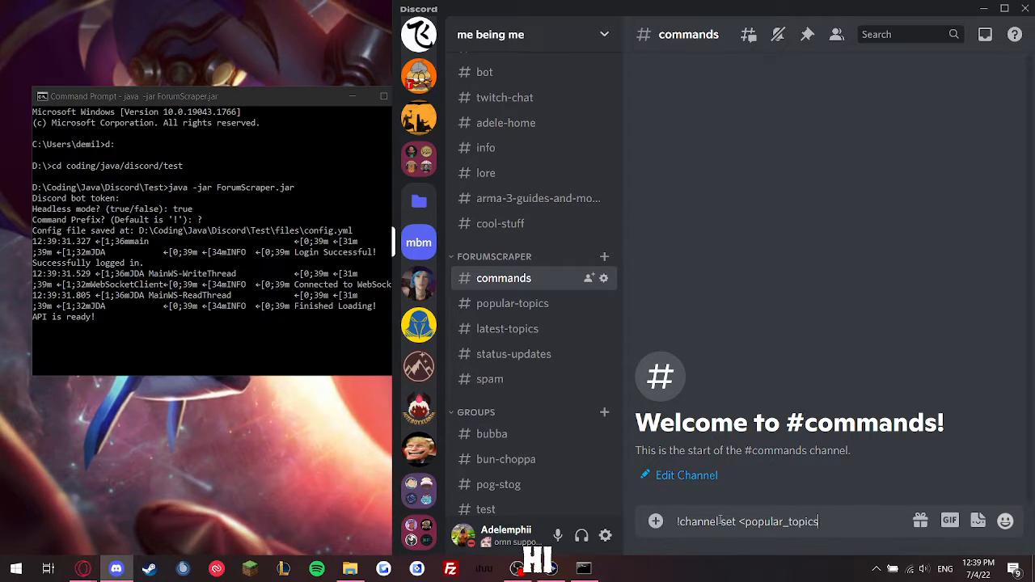
type("/")
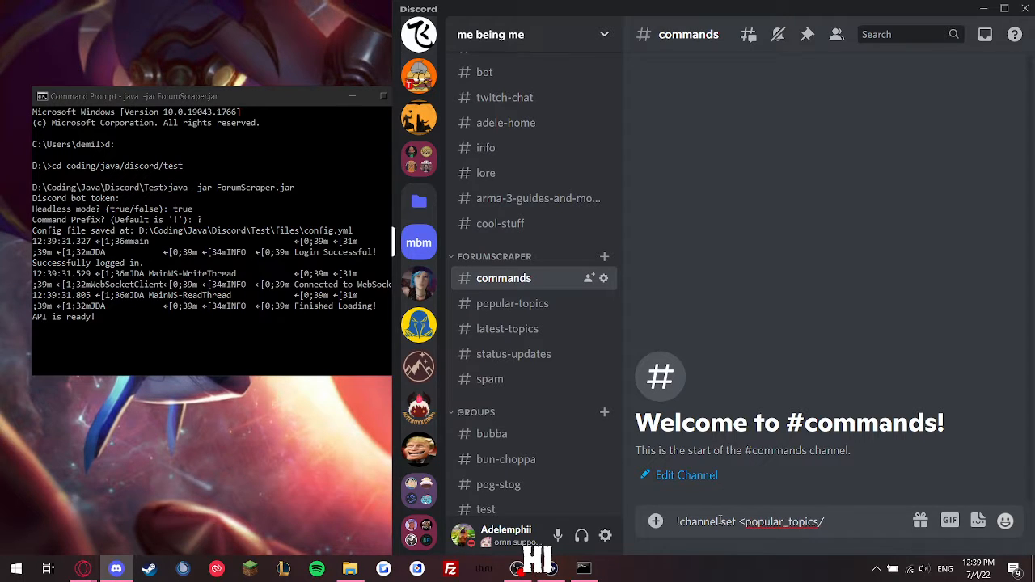
type("/latest_topics")
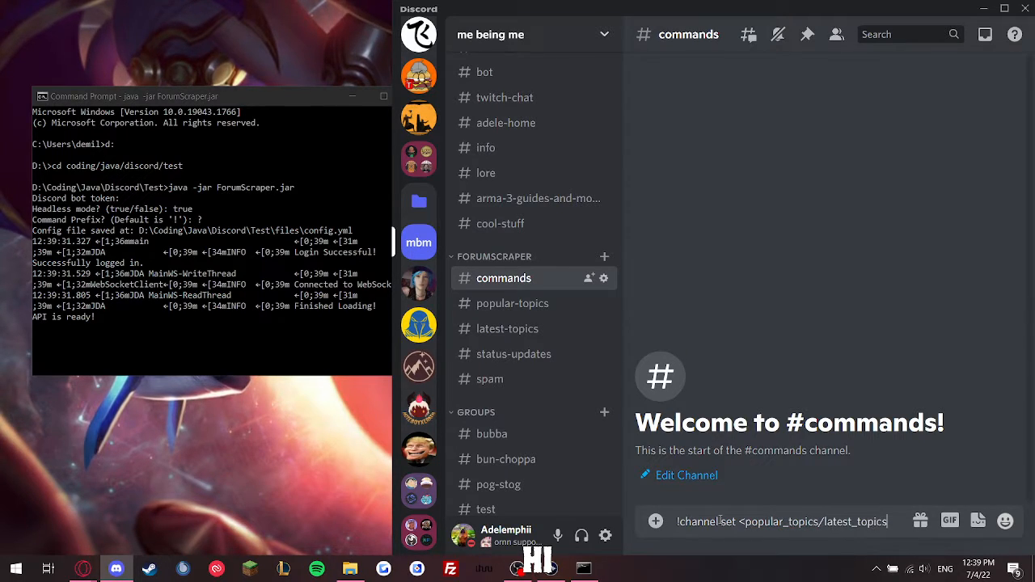
type("/status_updates>")
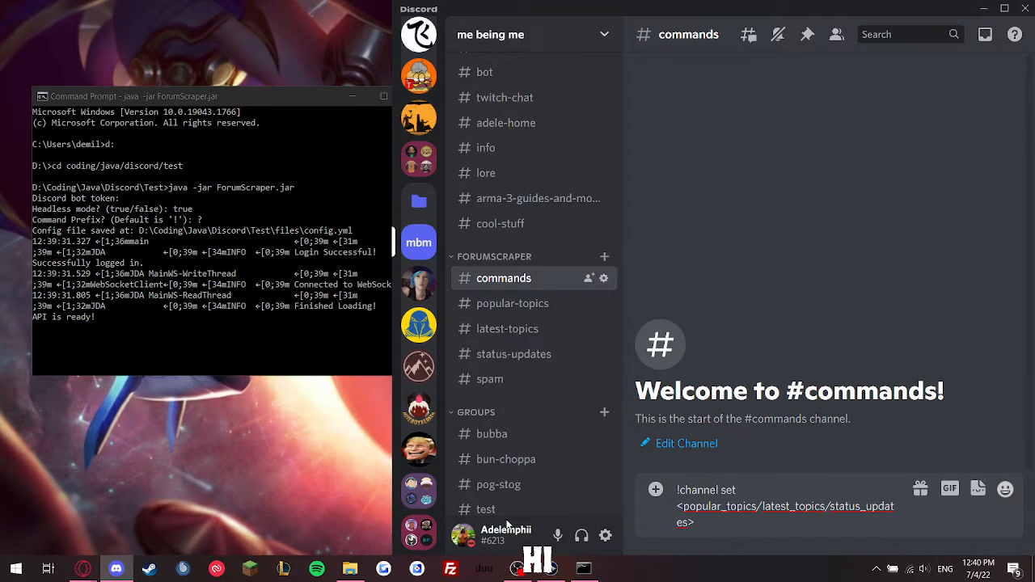
mouse_move(605, 535)
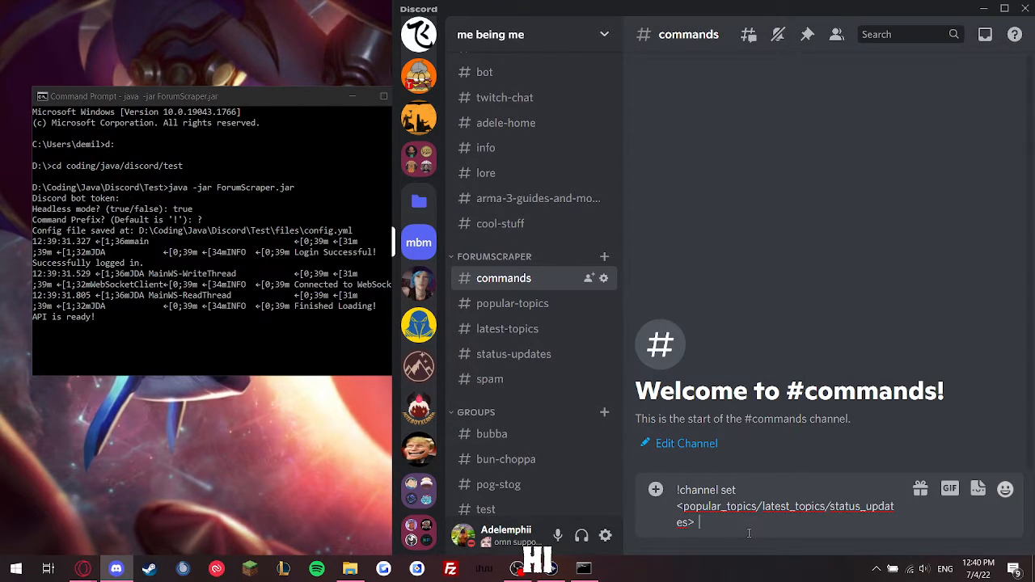
type("992956923513151568")
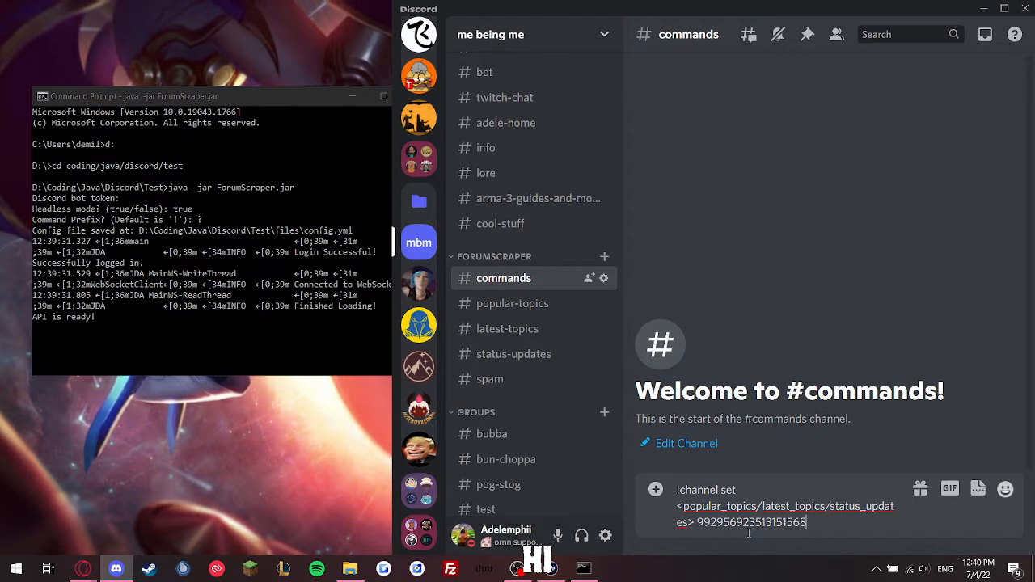
key("ctrl+a")
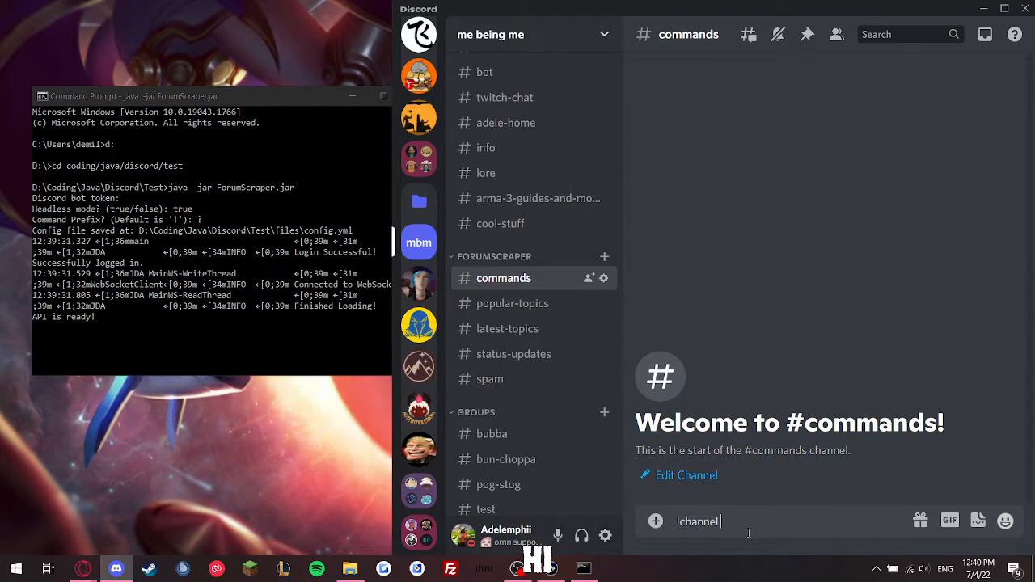
Type 'set popular_topics' and paste the channel ID into the command.
type("set popular_t")
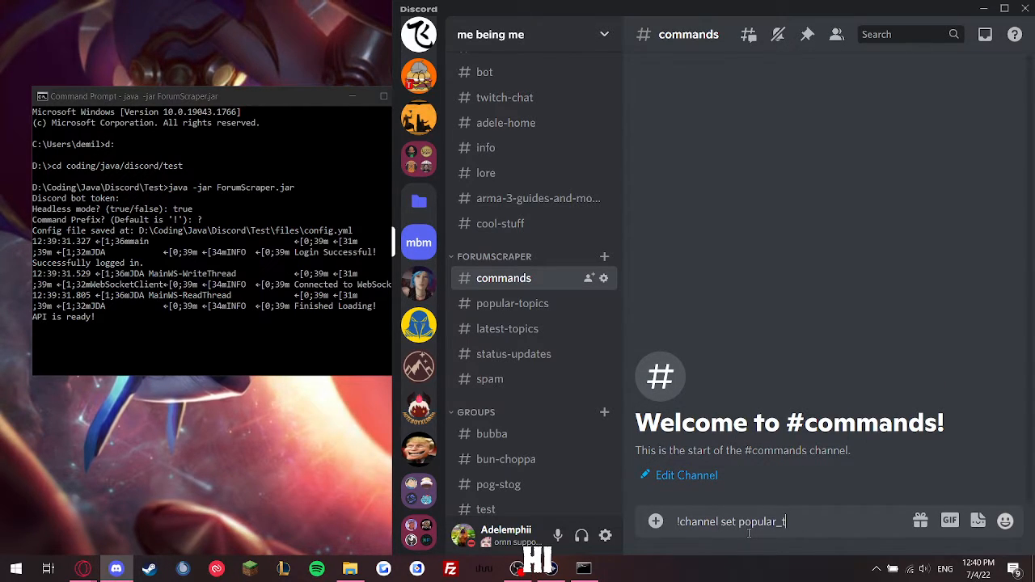
type("opi")
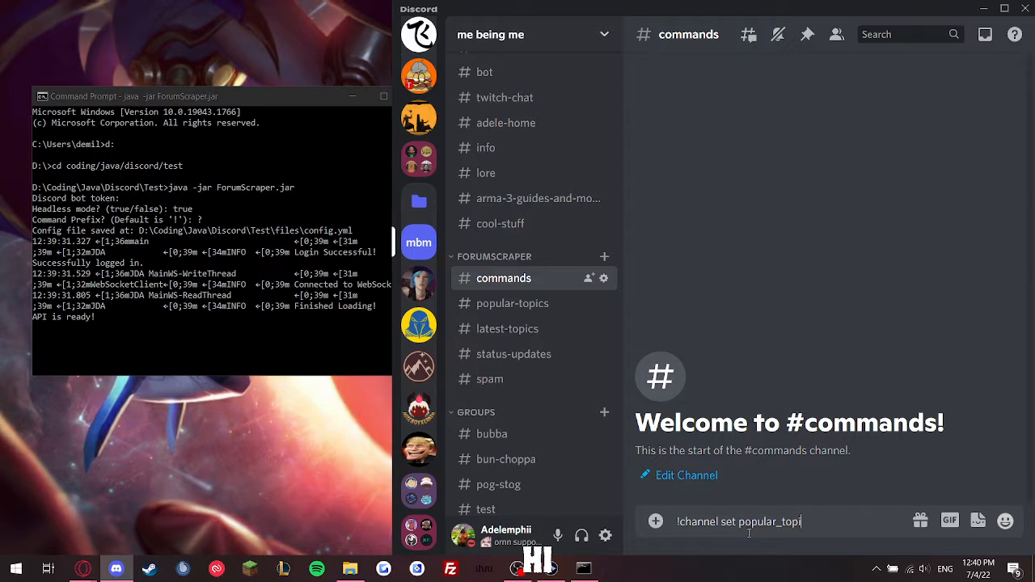
right_click(503, 278)
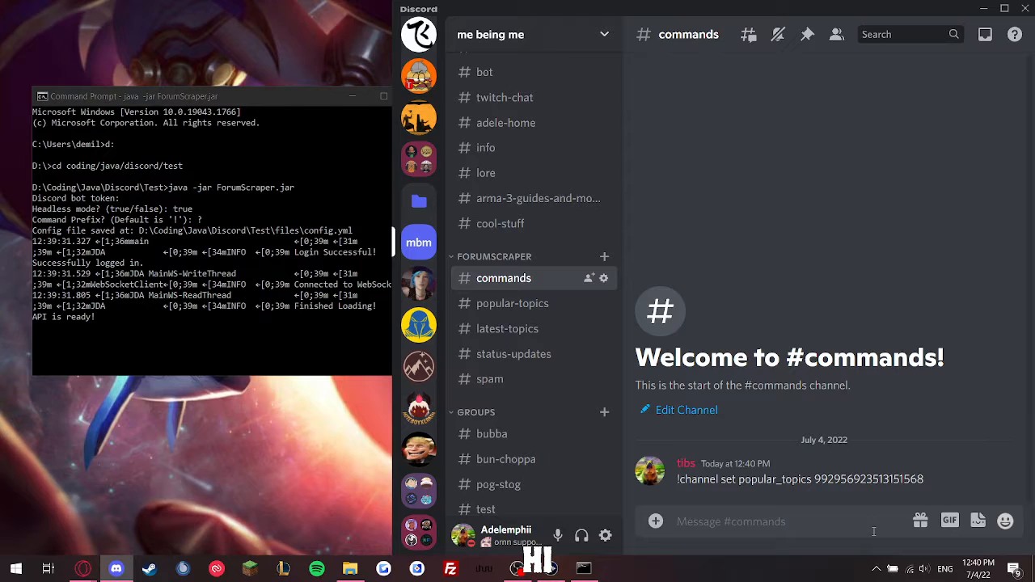
mouse_move(837, 34)
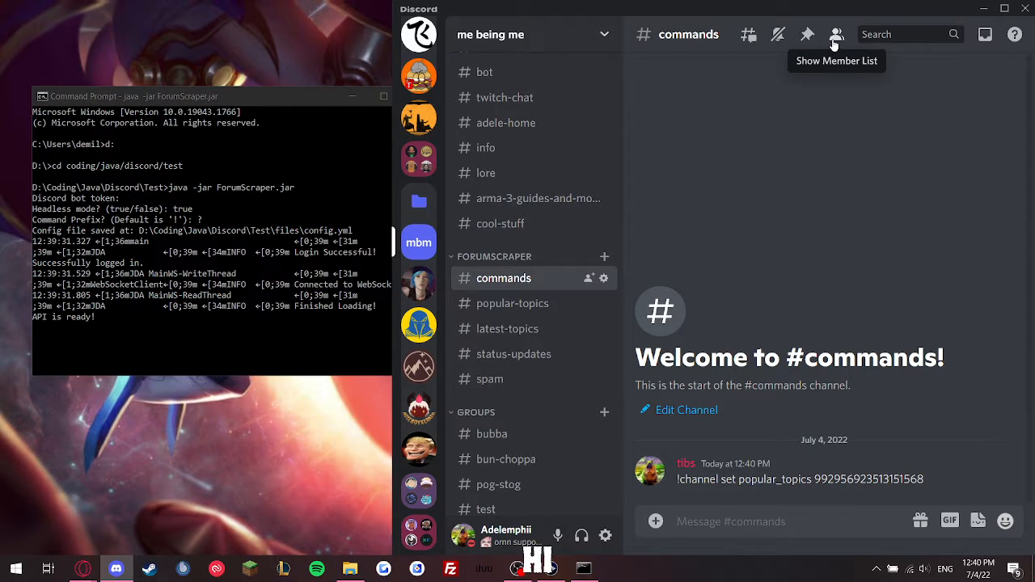
mouse_move(809, 347)
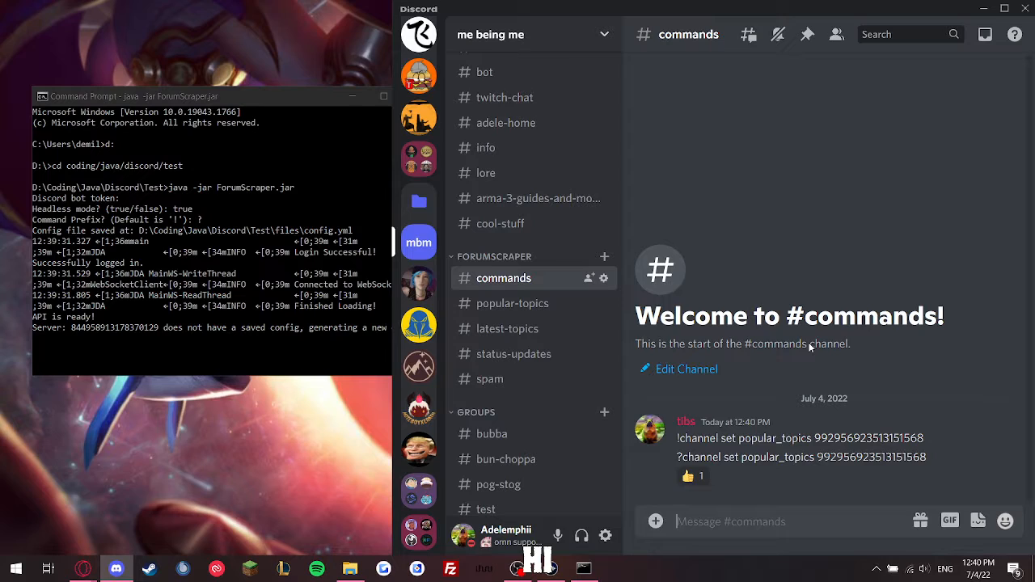
Enter '?channel set latest_topics' with the pasted channel ID.
type("?")
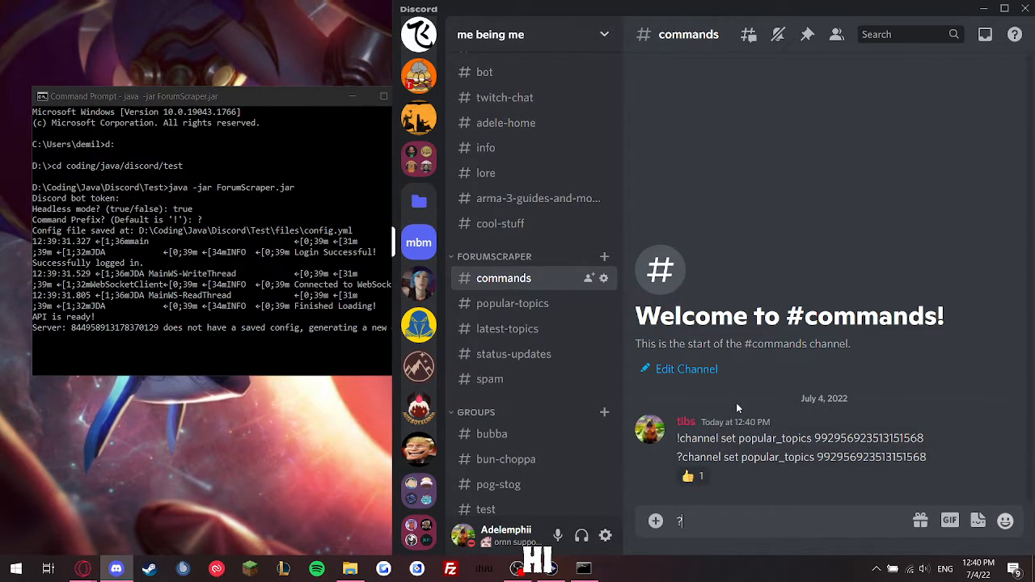
type("channel set")
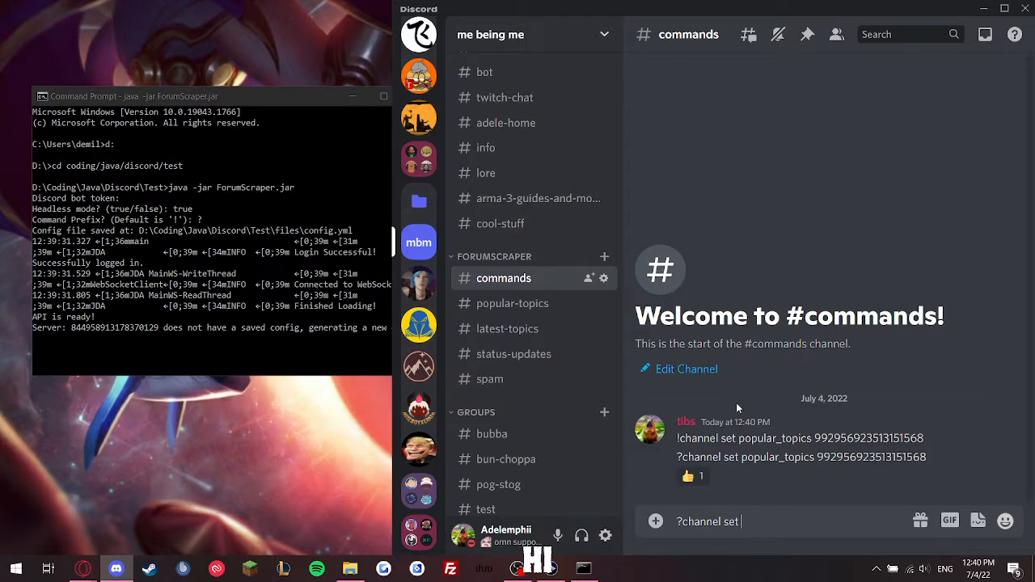
type("latest_topi")
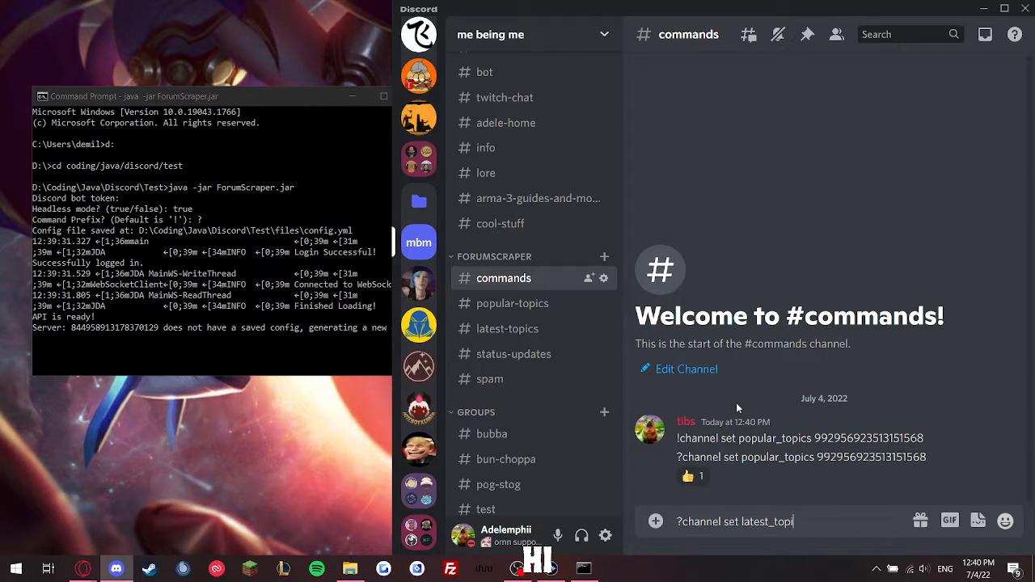
right_click(504, 278)
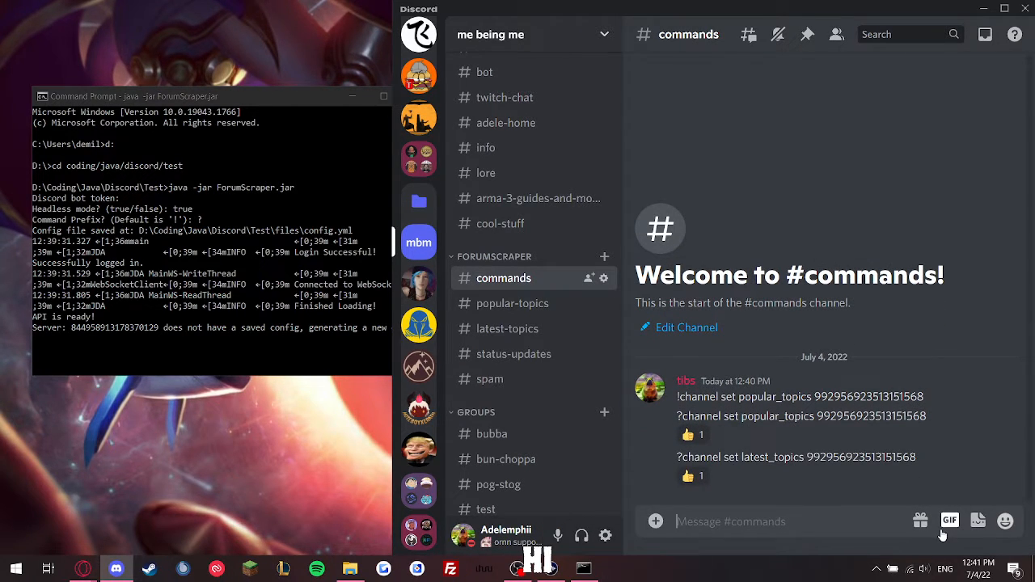
Send '?channel set status_updates' and view the #latest-topics channel.
type("?channel set")
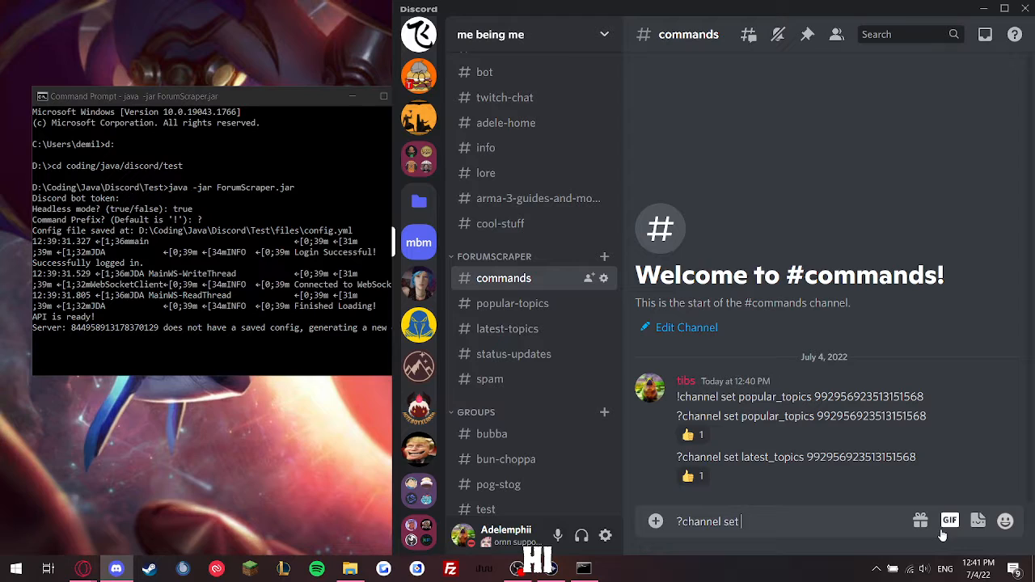
type("status_u")
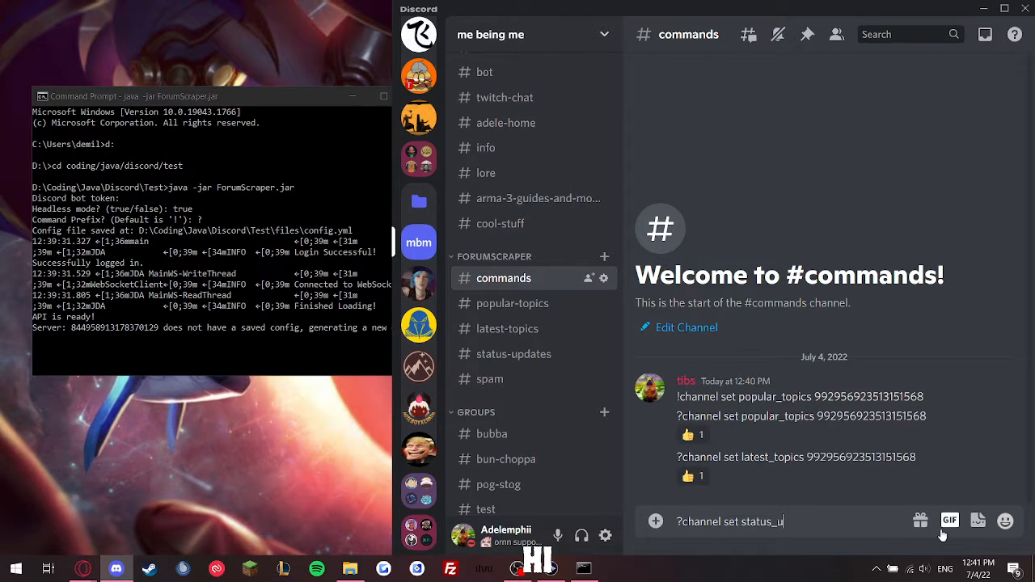
type("pdates")
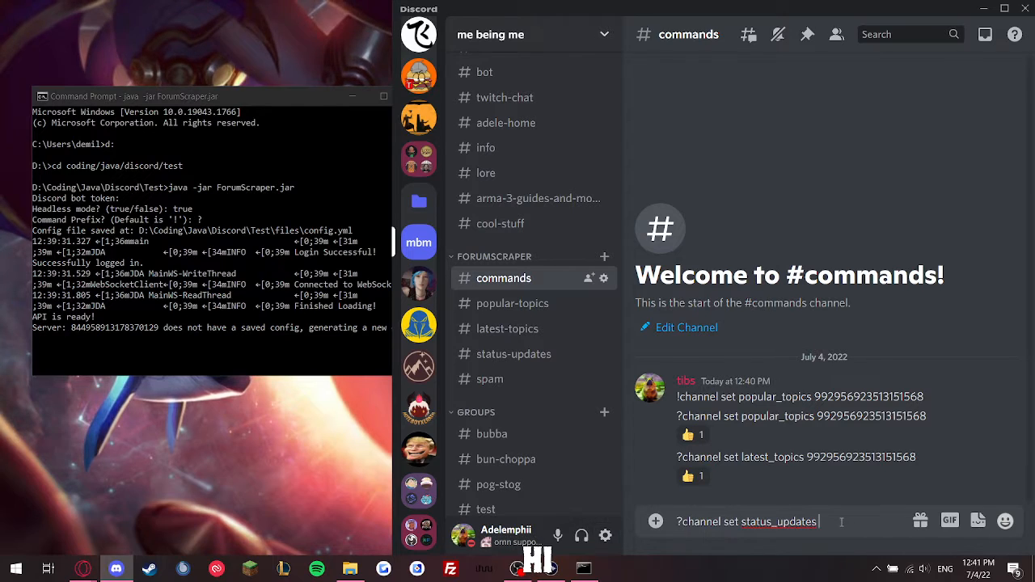
key("Return")
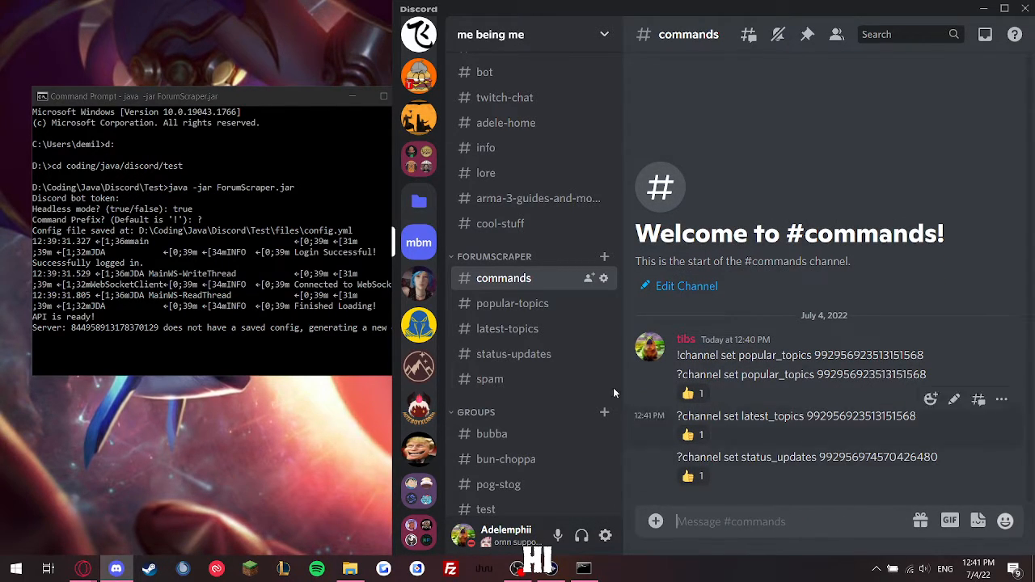
left_click(507, 329)
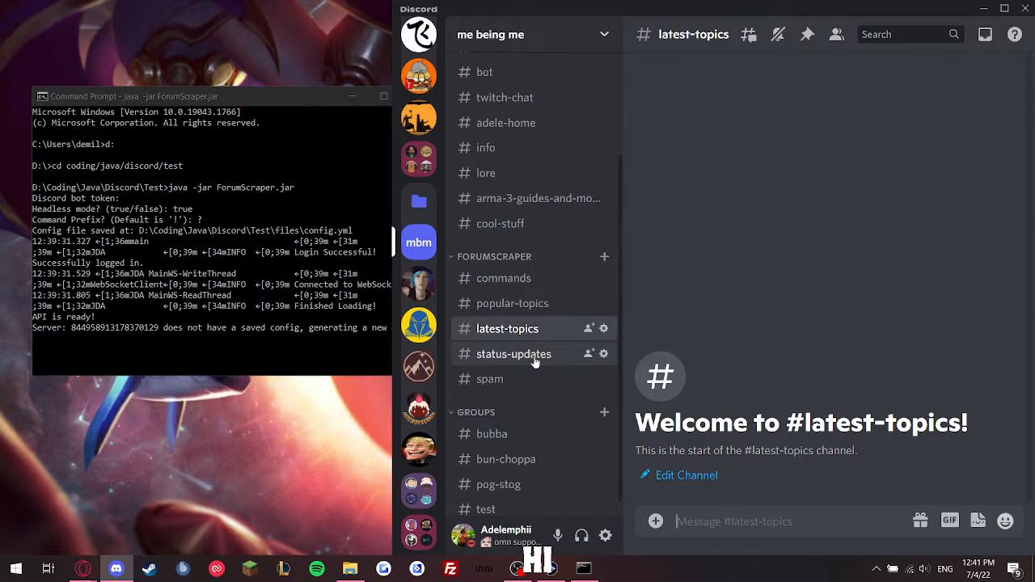
Go back to #commands and type the '?channel update' command.
left_click(503, 278)
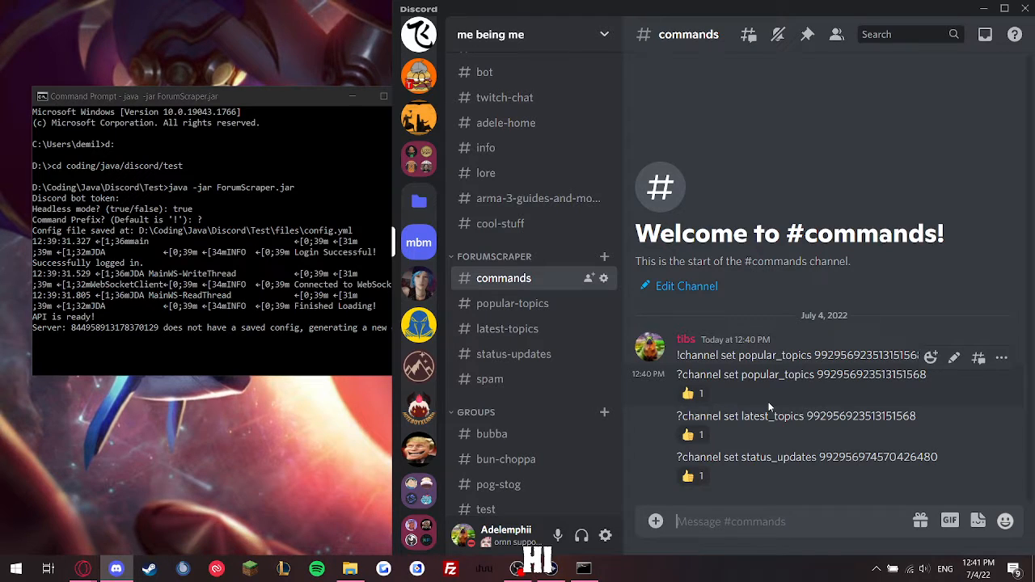
type("?channel")
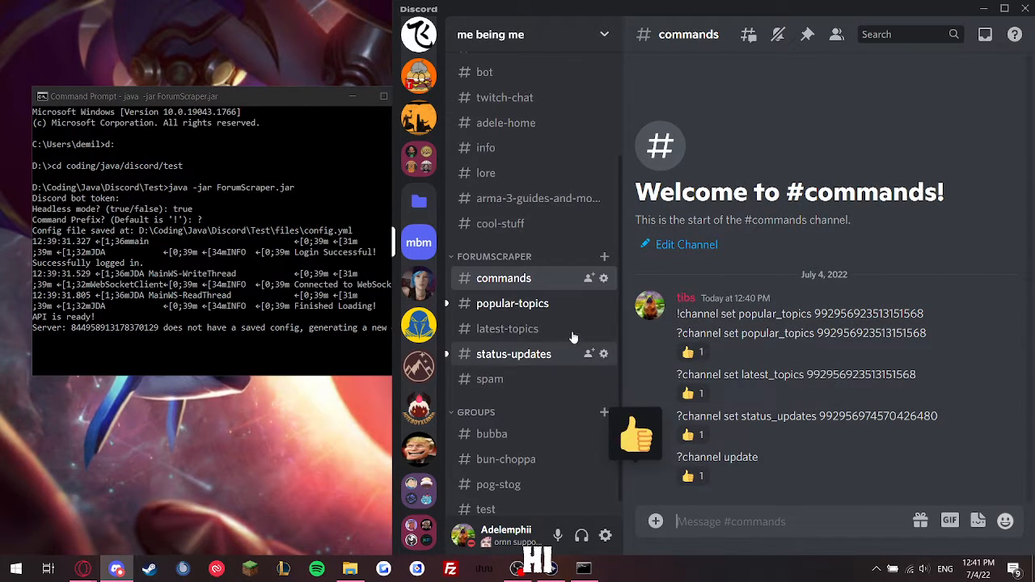
Browse #popular-topics, #latest-topics and #status-updates to inspect the bot's embeds.
left_click(513, 304)
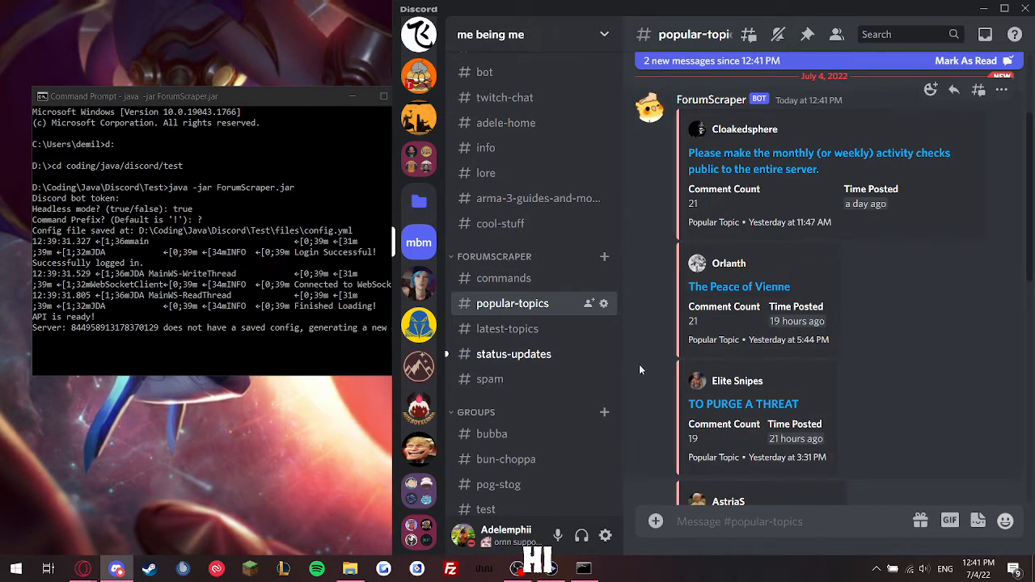
scroll("down", 3)
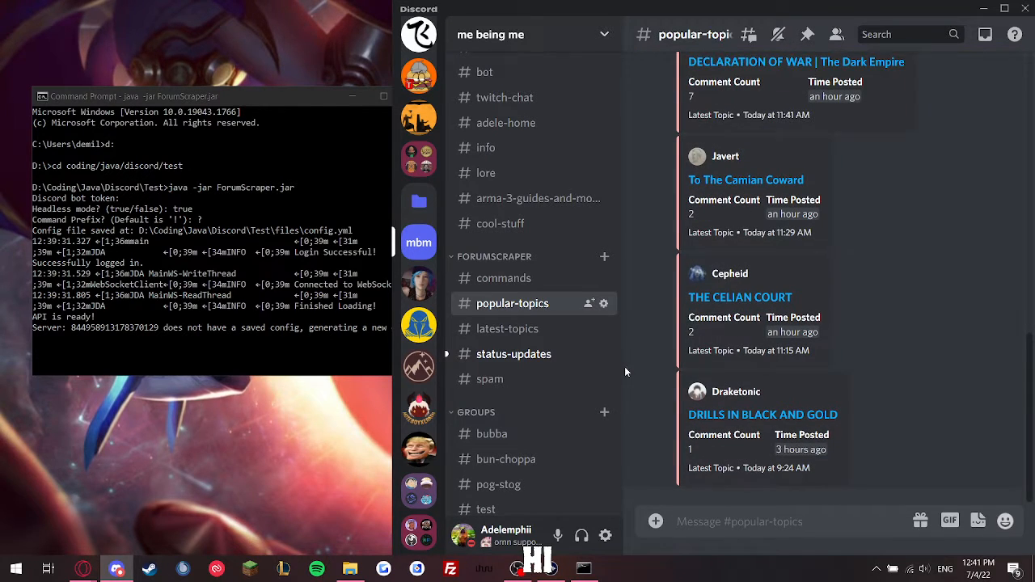
left_click(508, 328)
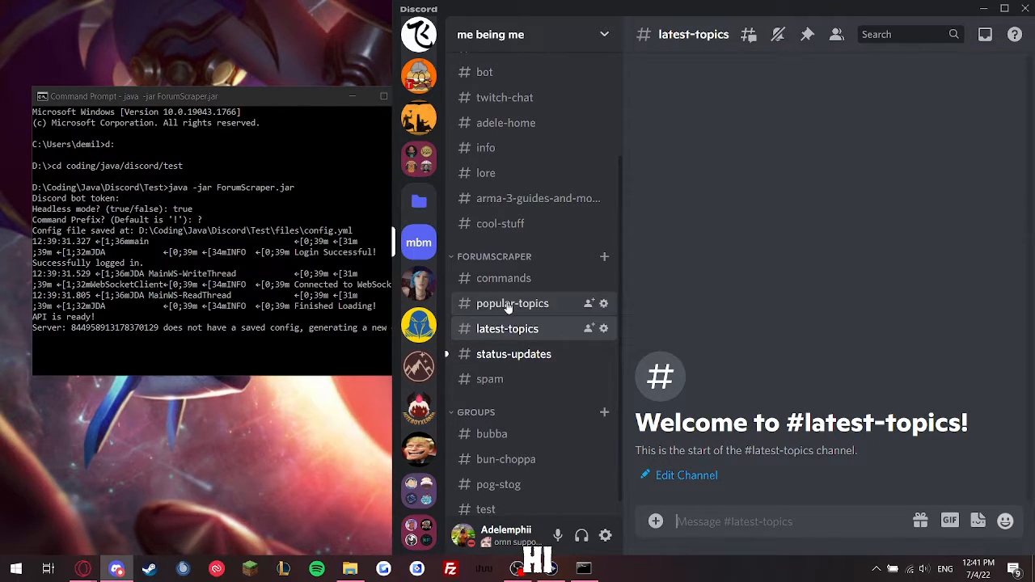
left_click(514, 353)
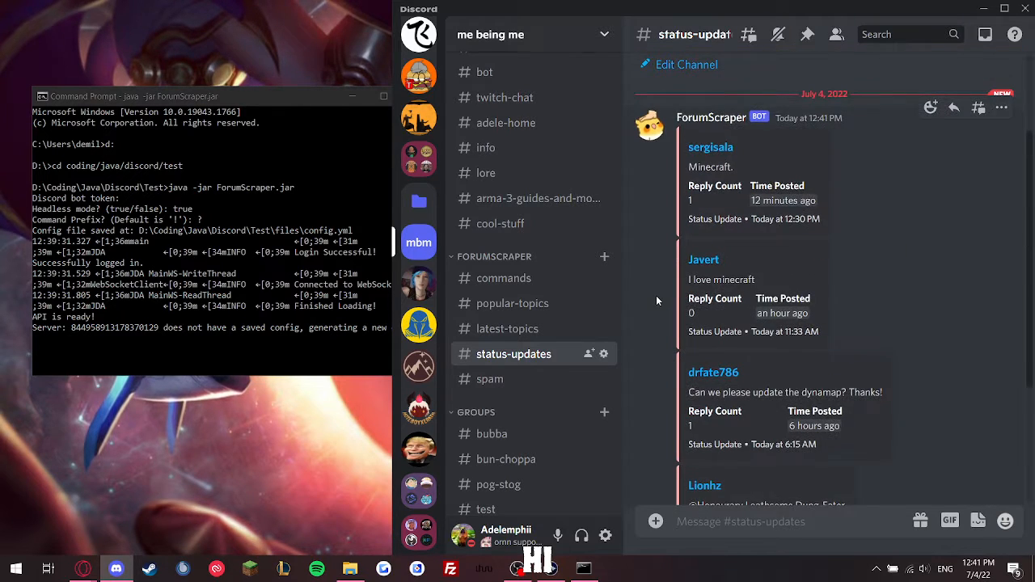
scroll("down", 3)
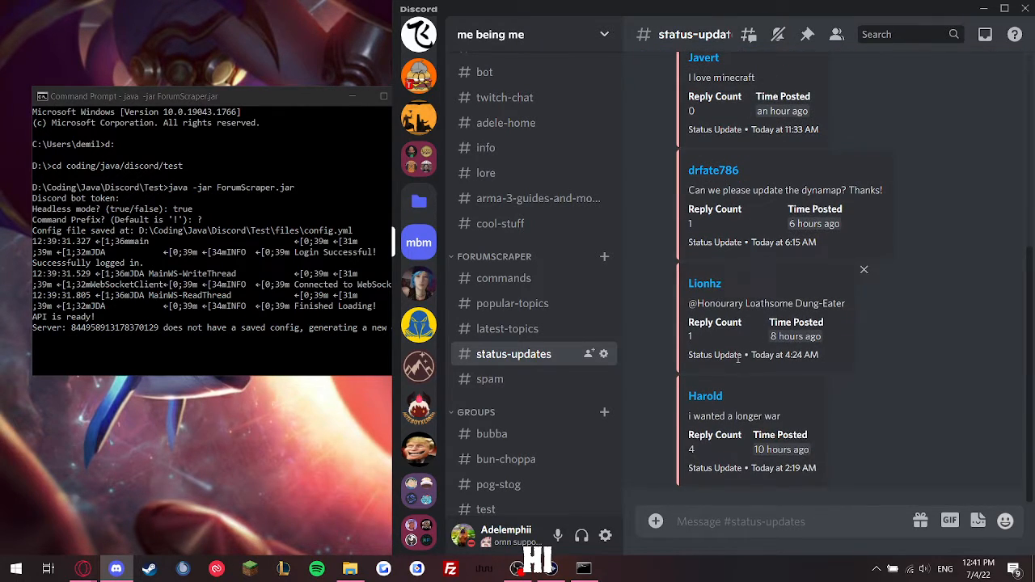
left_click(513, 303)
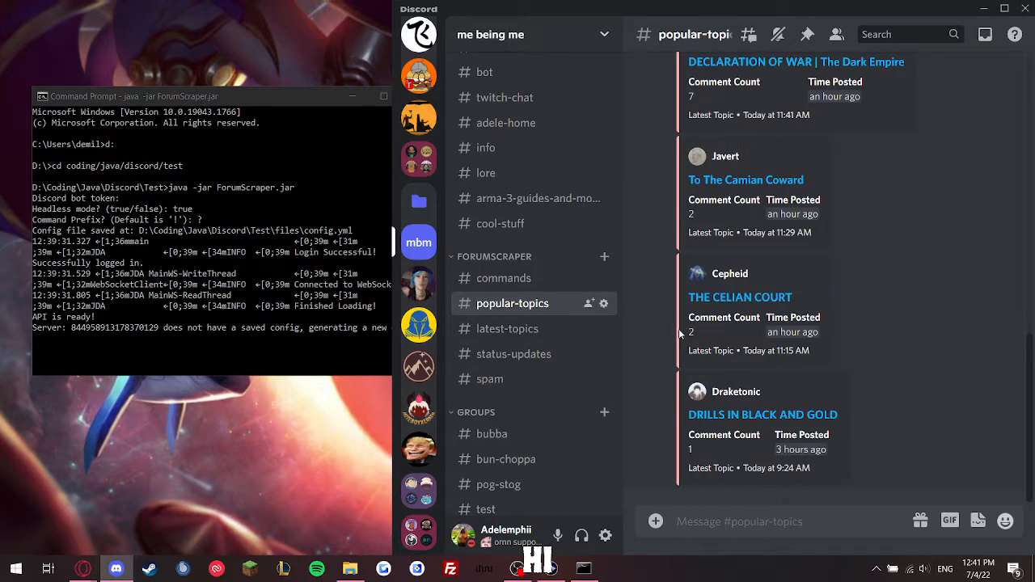
mouse_move(513, 354)
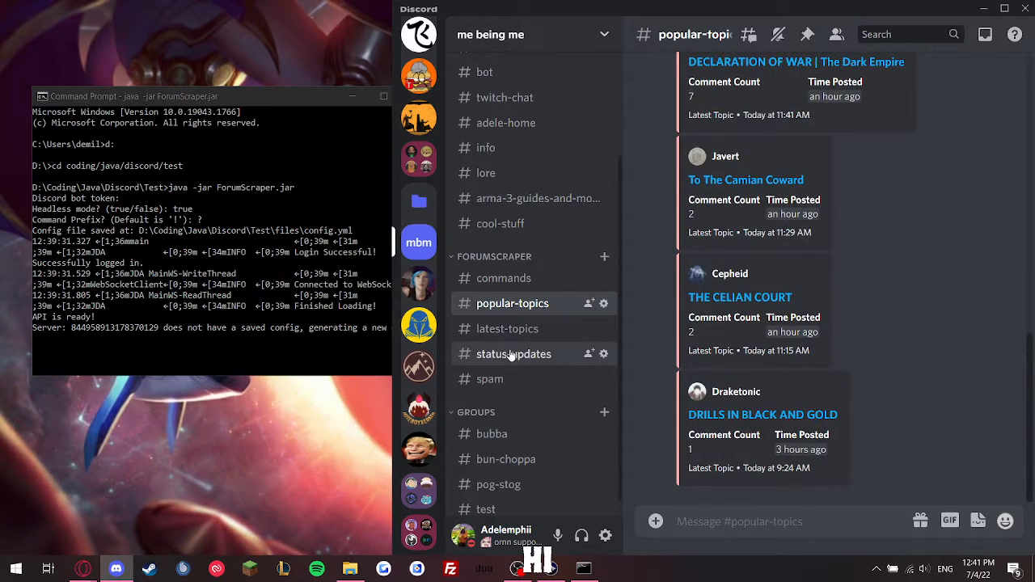
left_click(514, 353)
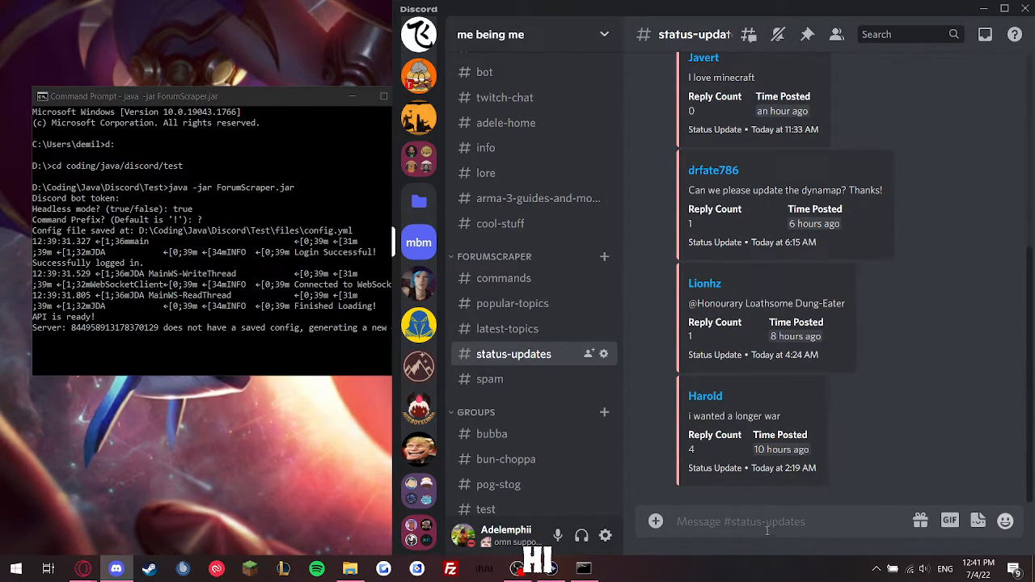
left_click(504, 278)
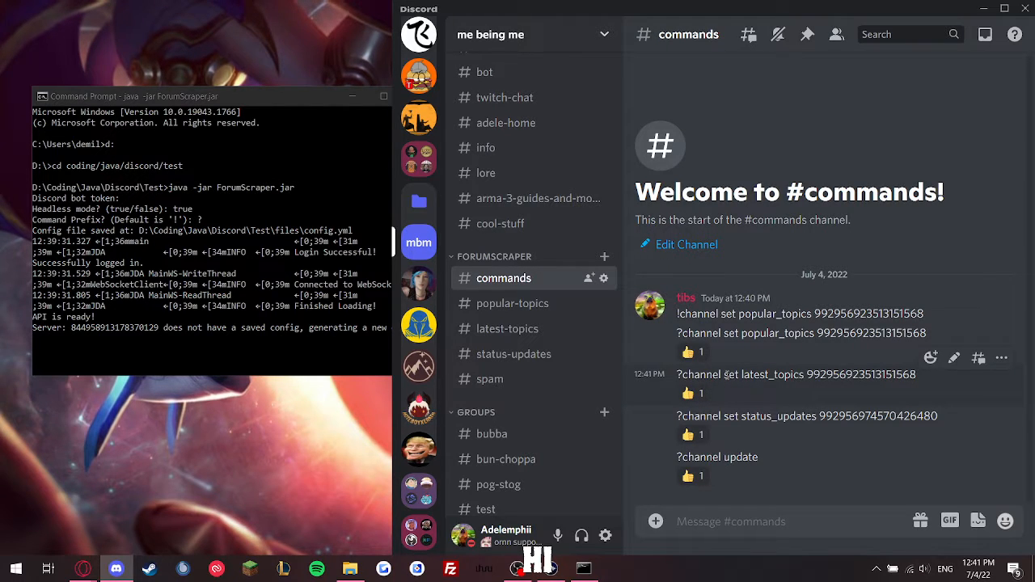
type("!c")
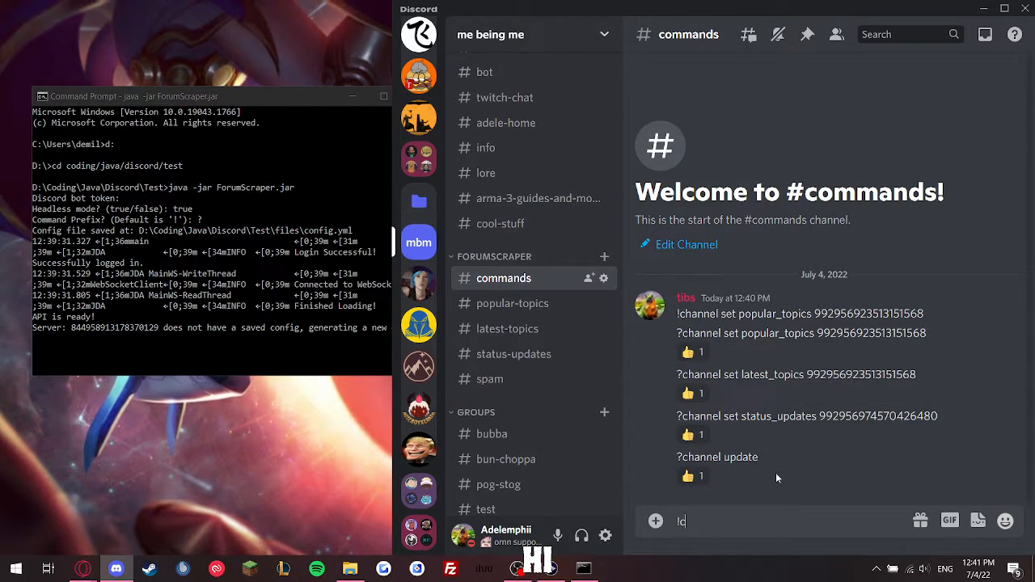
type("hannel")
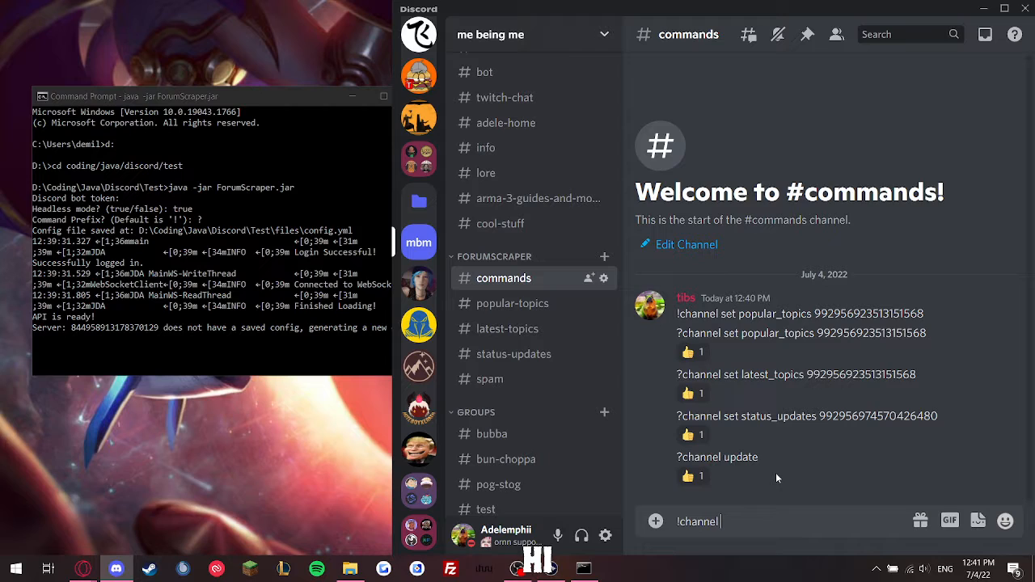
mouse_move(491, 380)
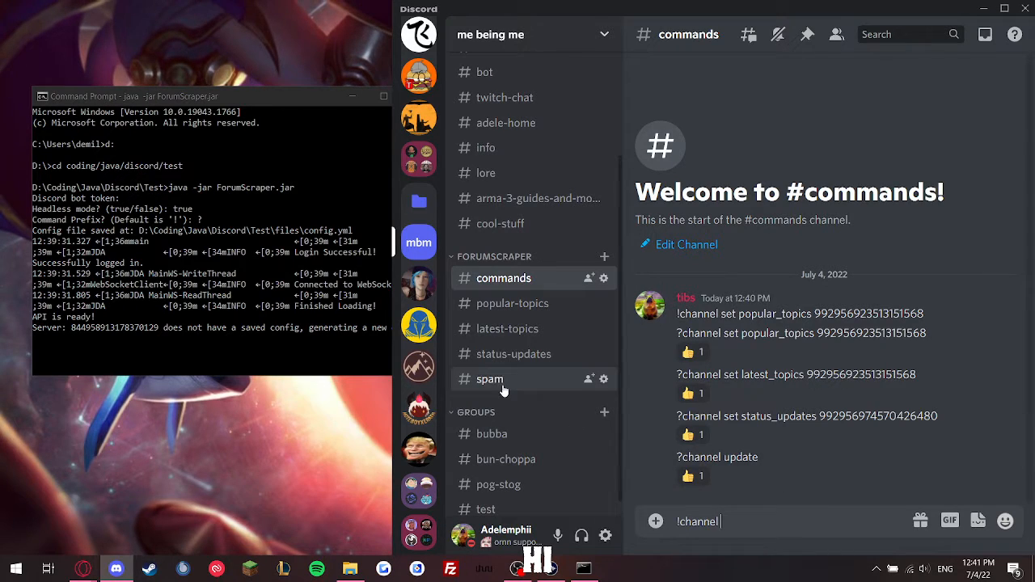
mouse_move(507, 328)
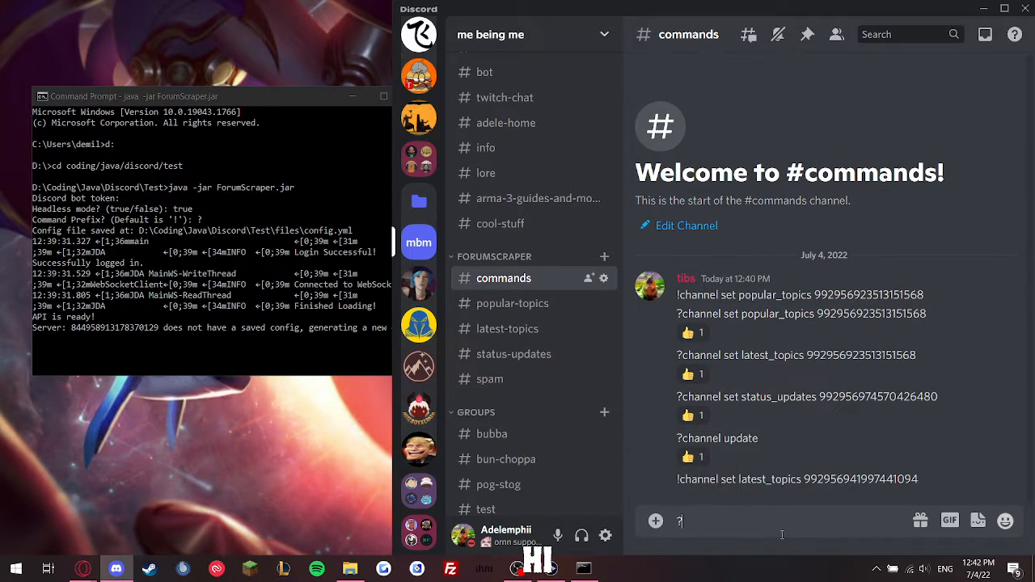
key("Return")
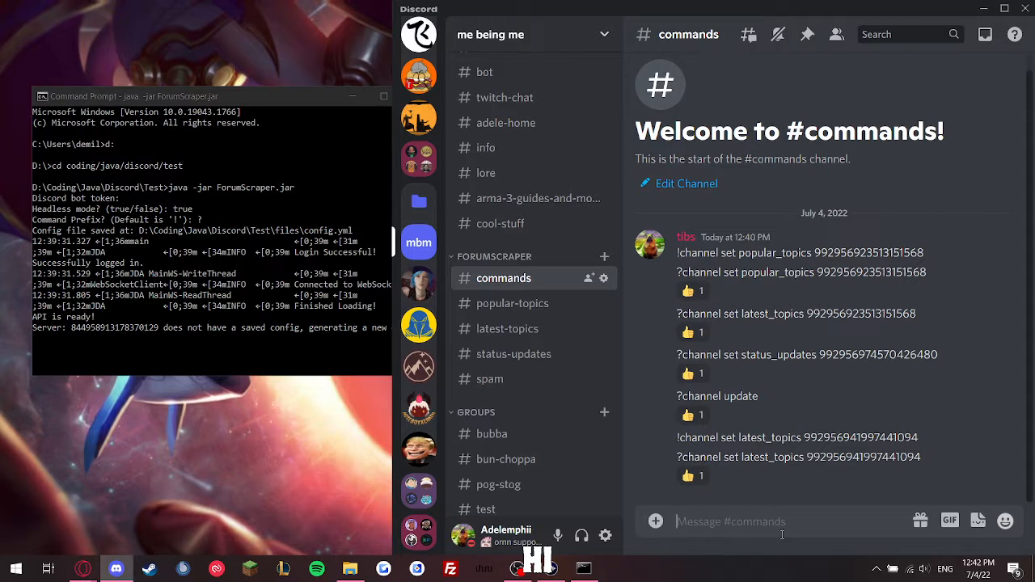
scroll("down", 3)
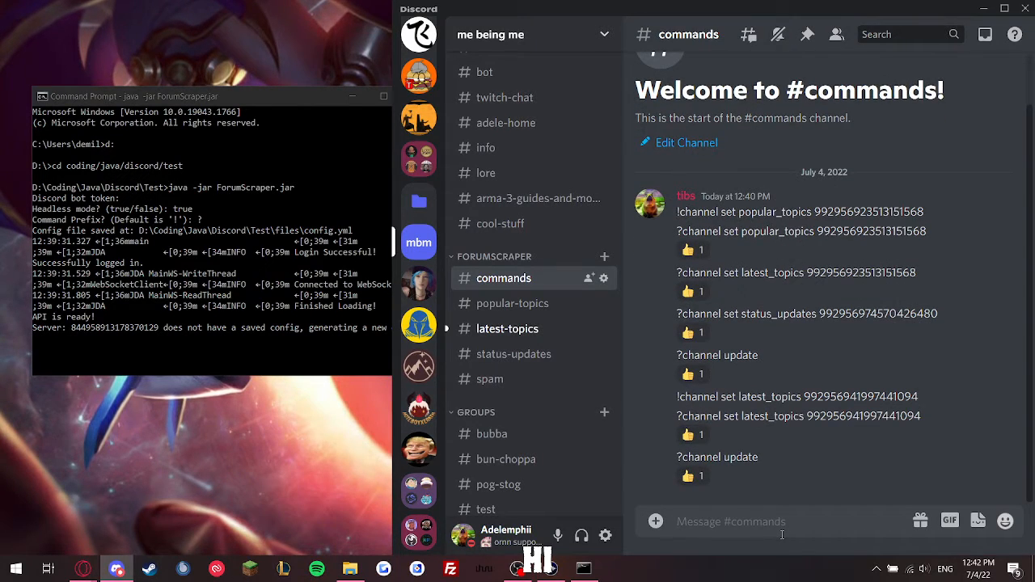
left_click(514, 353)
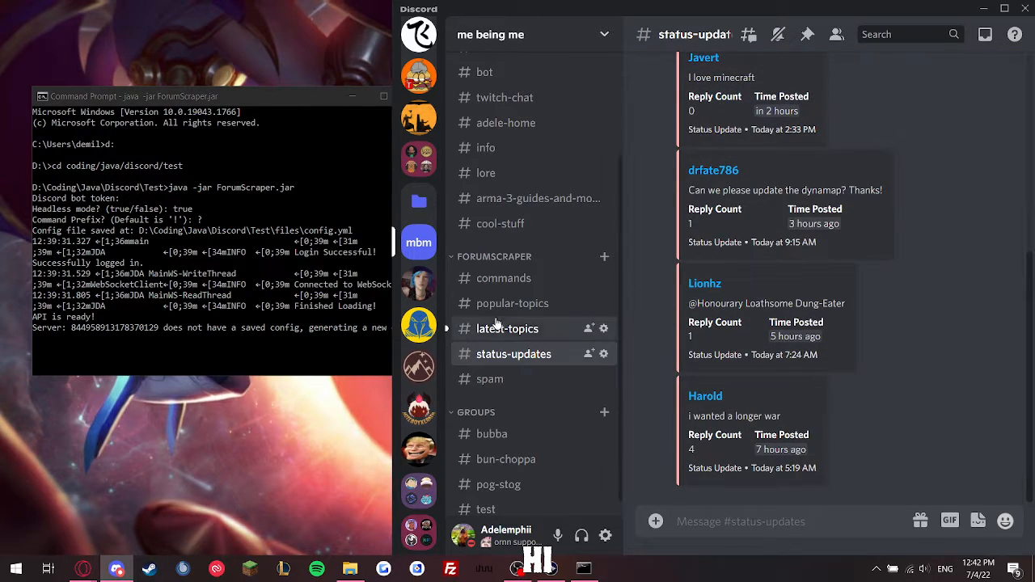
Switch to #popular-topics, then to #latest-topics.
left_click(512, 303)
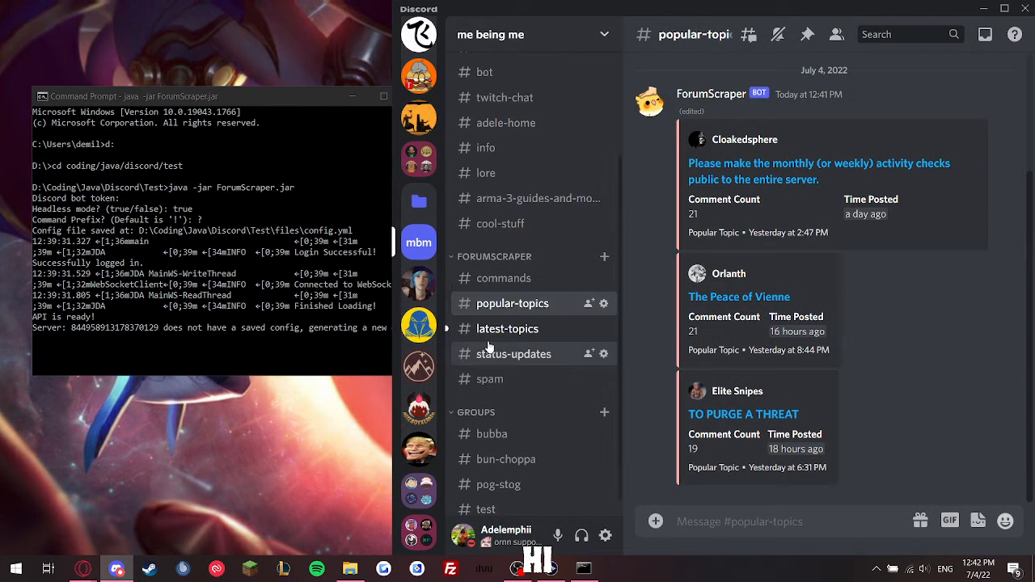
left_click(508, 328)
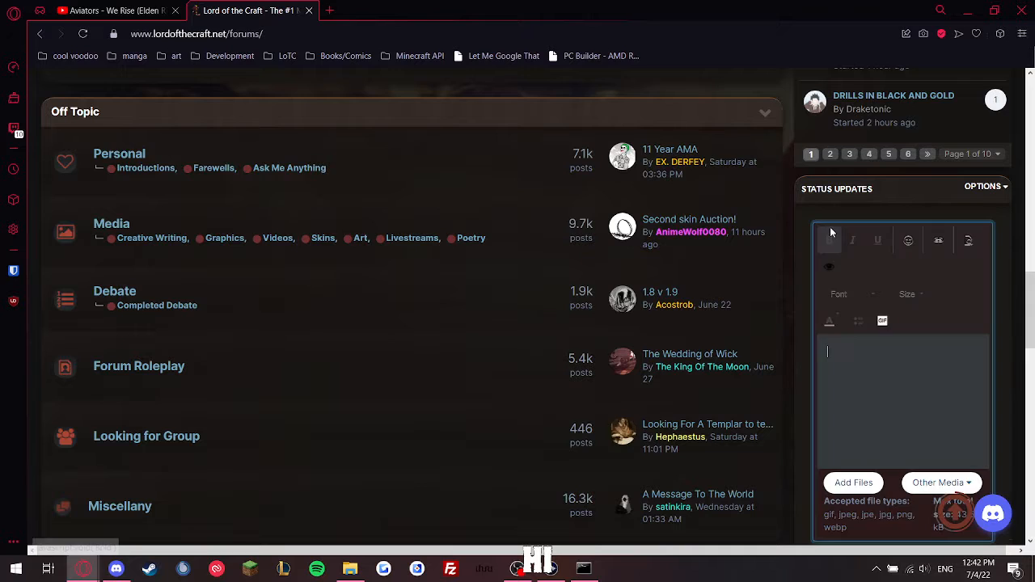
Enter 'I too love Minecraft' in the Lord of the Craft Status Updates box.
type("I too love")
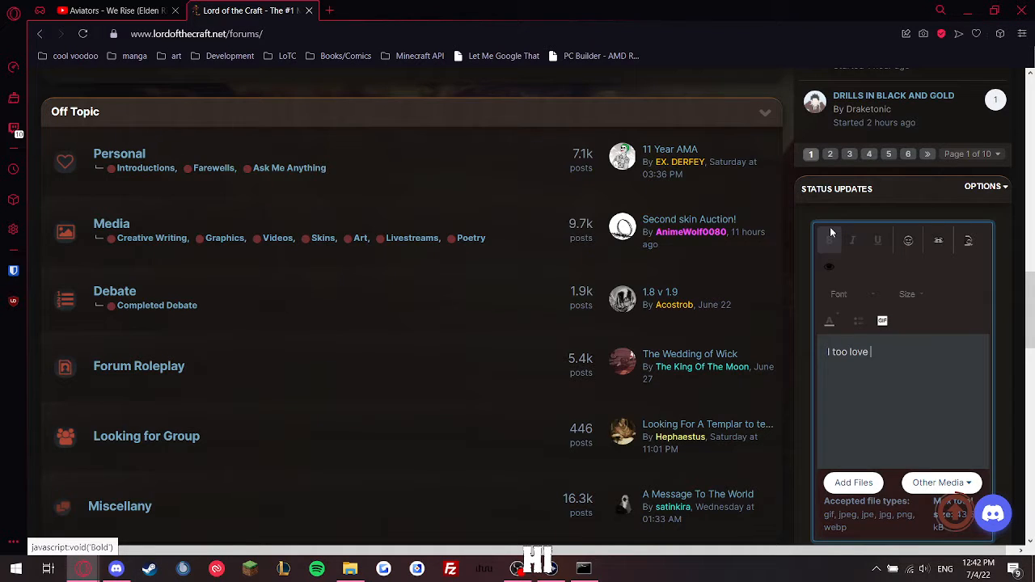
type("Minecra")
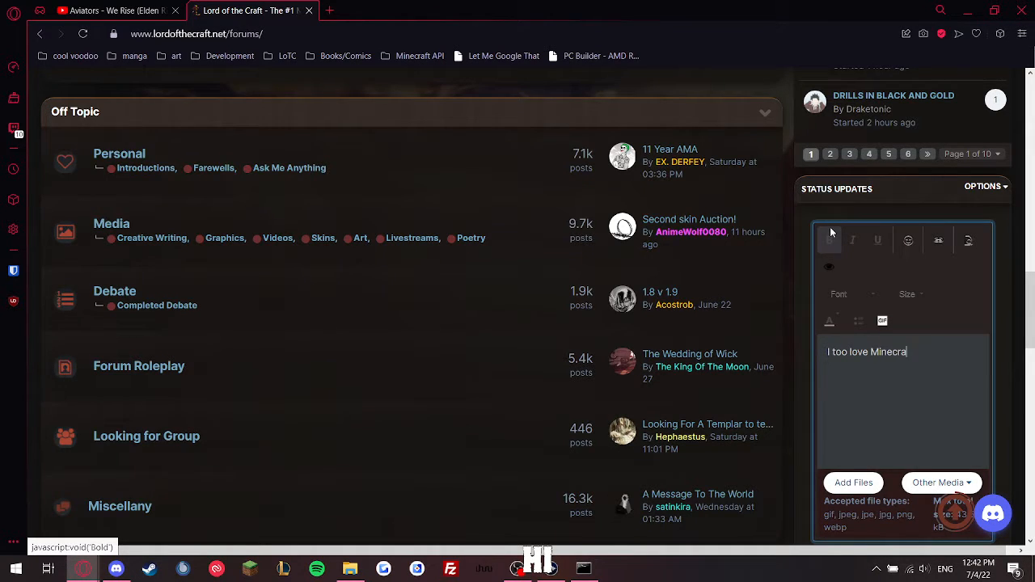
scroll("down", 3)
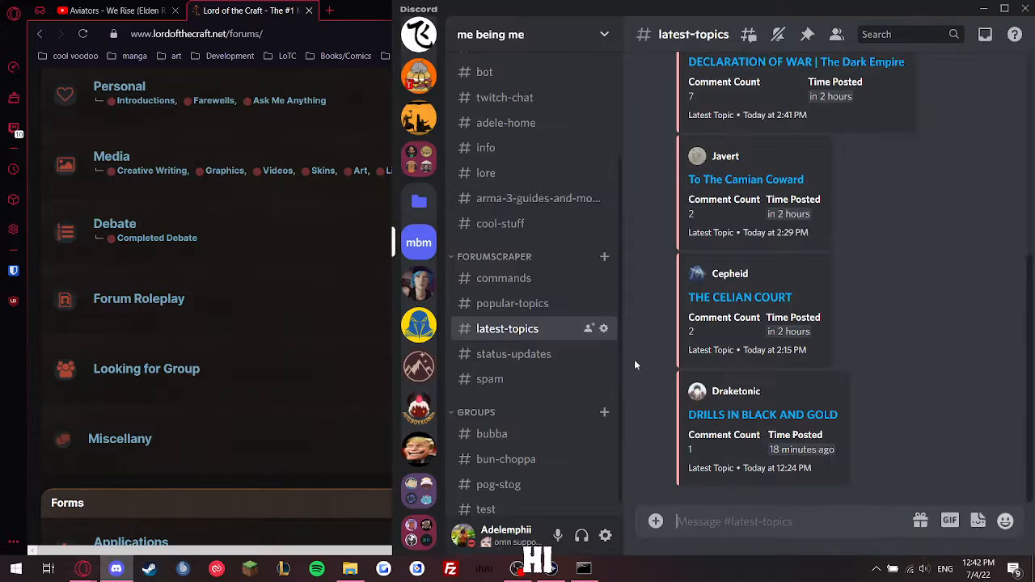
Send '?channel update' in #commands and scroll #status-updates for the Minecraft post.
left_click(504, 278)
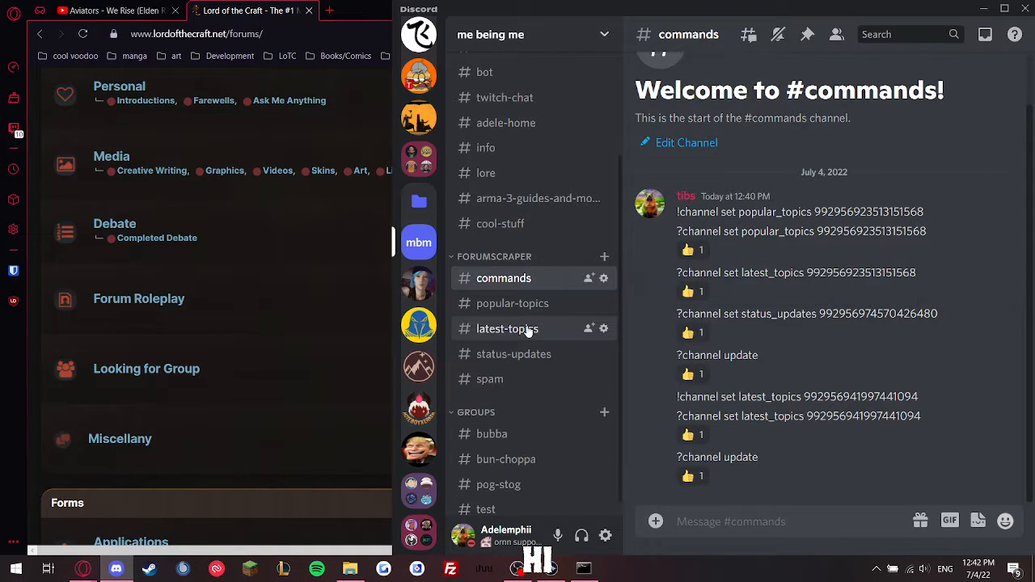
type("?channel u")
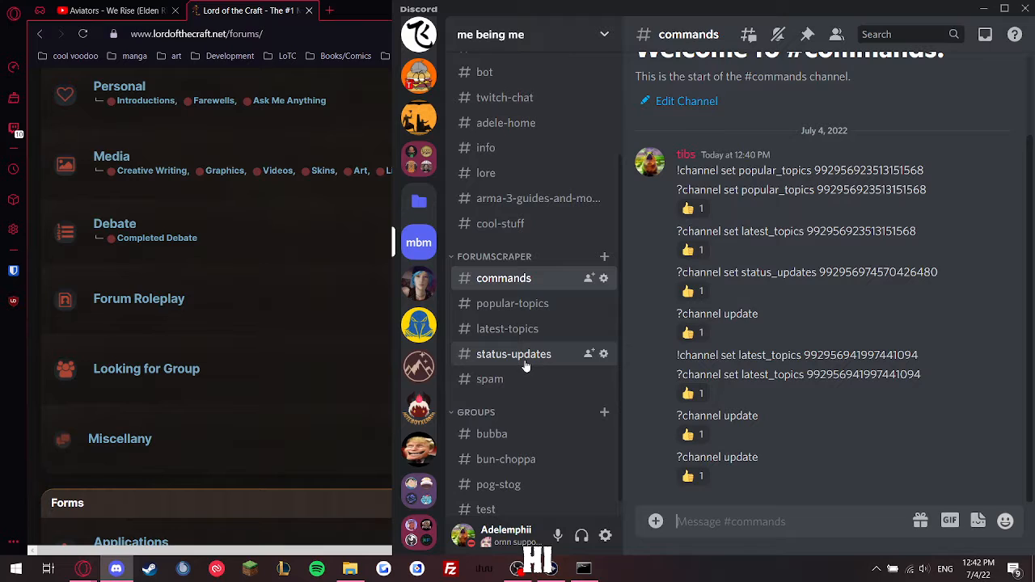
left_click(514, 354)
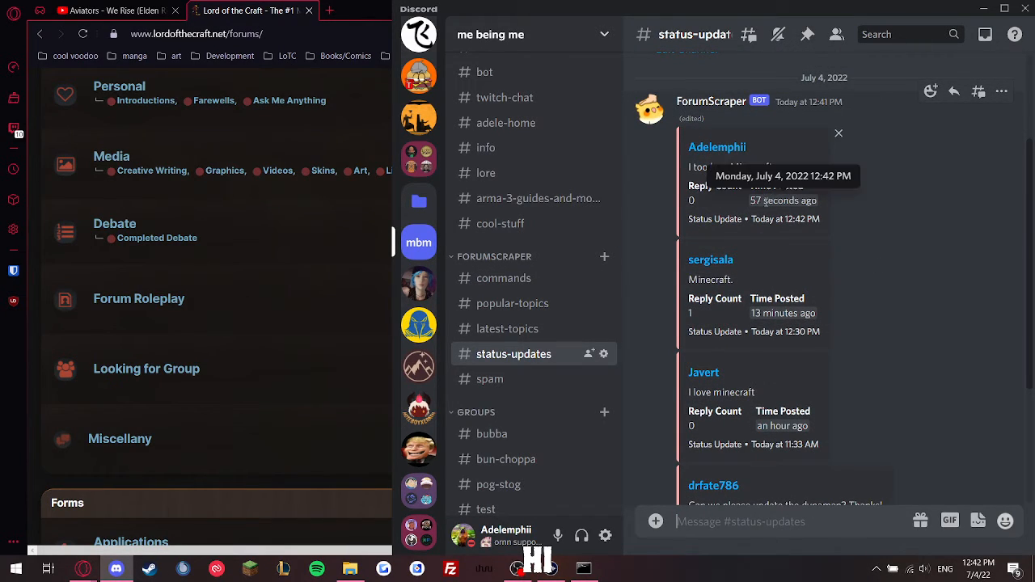
scroll("down", 3)
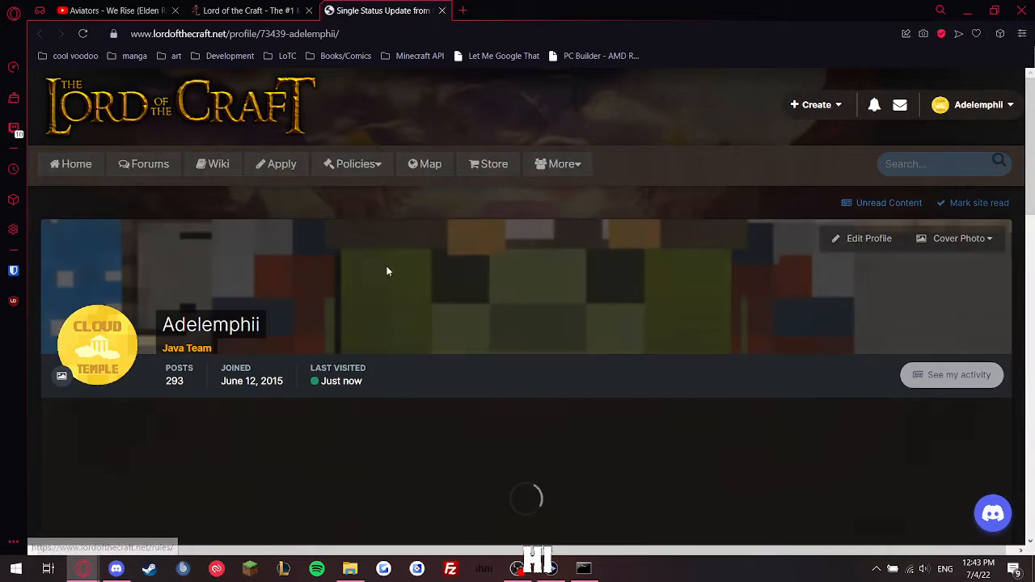
scroll("down", 3)
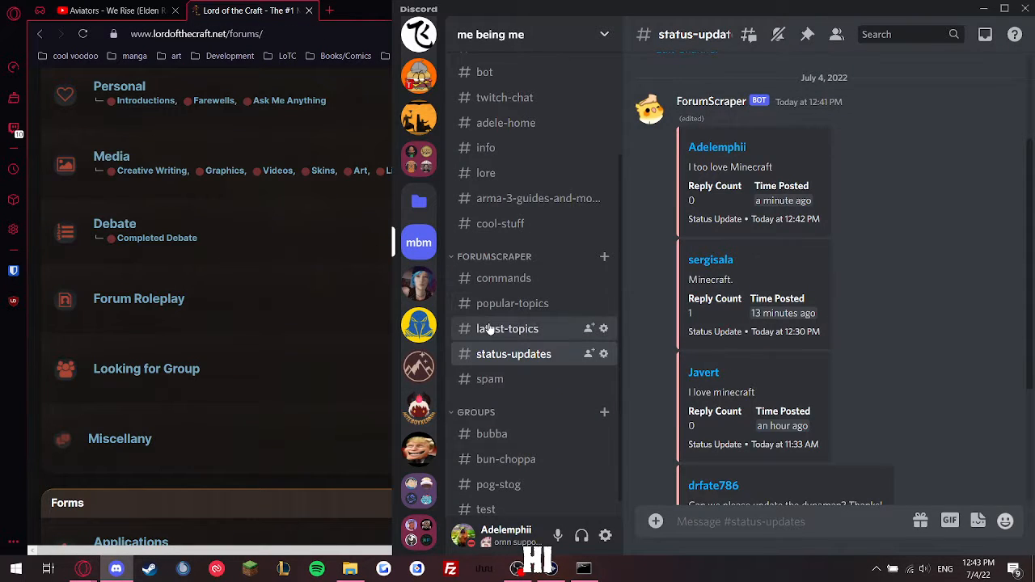
Reopen #latest-topics and scroll up through the bot's topic embeds.
left_click(507, 328)
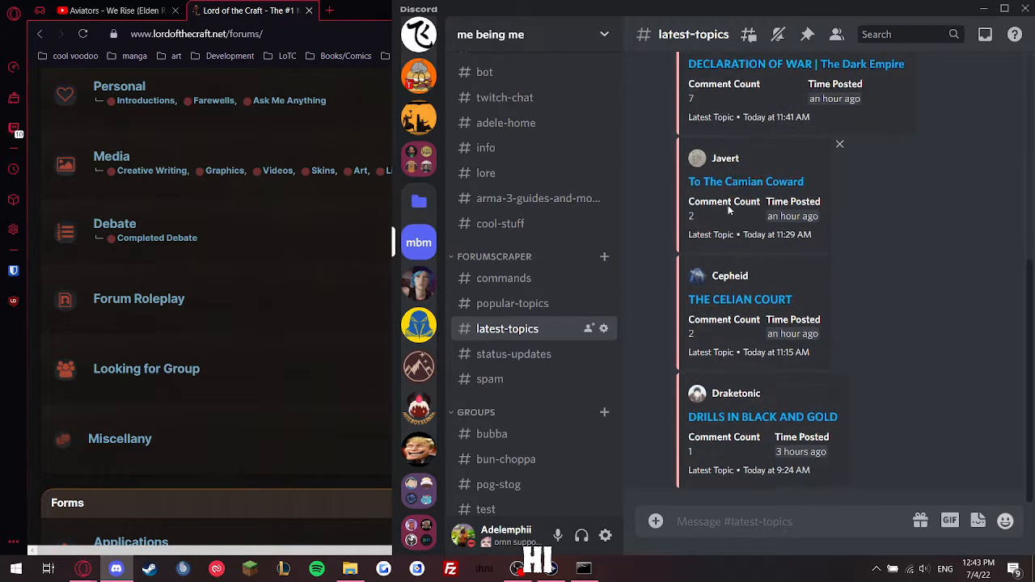
scroll("up", 3)
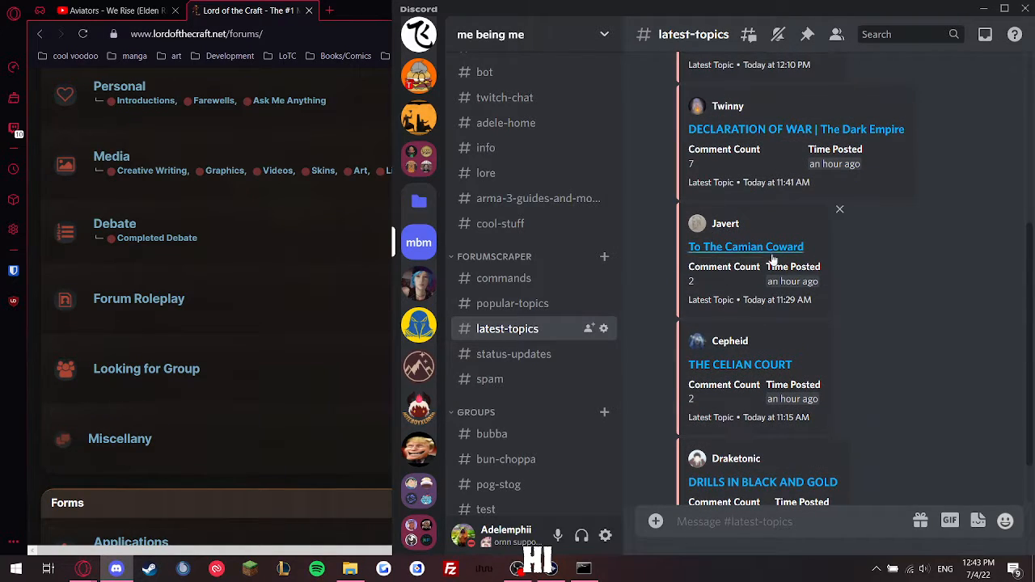
mouse_move(817, 259)
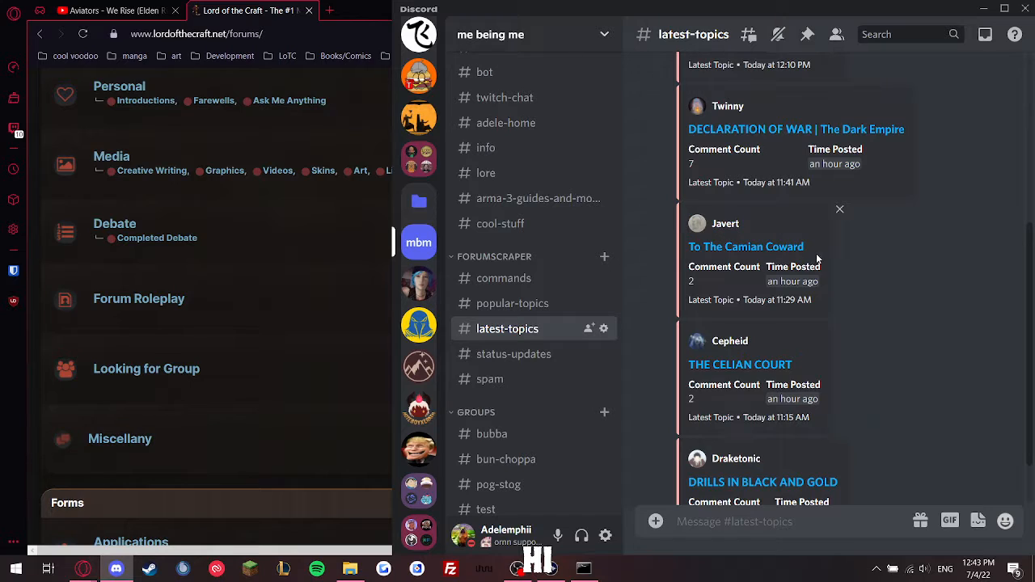